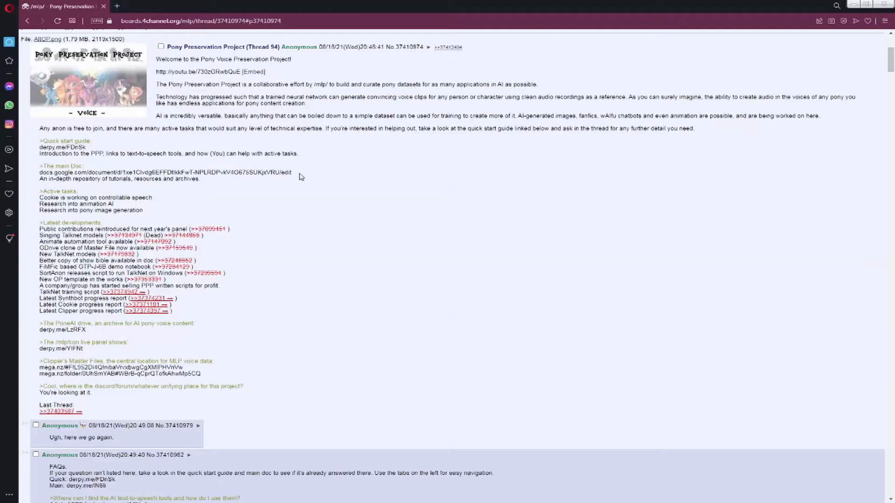
- Copy the derpy.me quick start link from the thread and open it in a new tab
left_click_drag(40, 124, 298, 154)
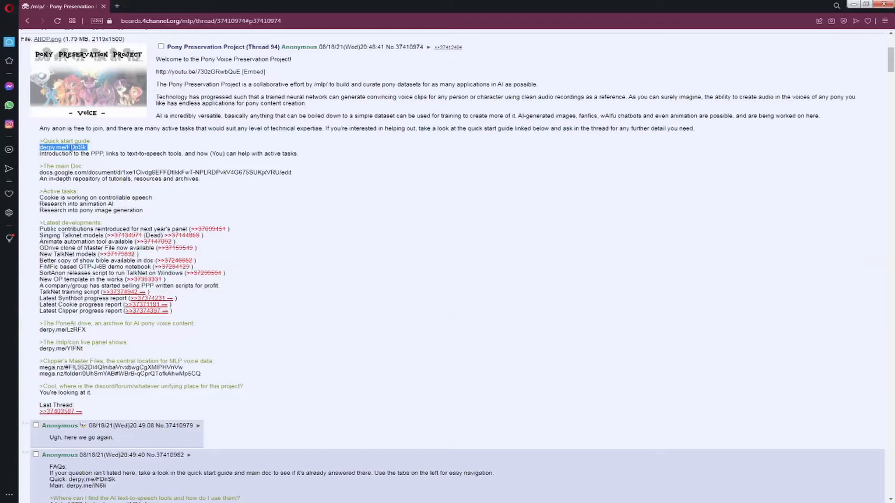
mouse_move(154, 4)
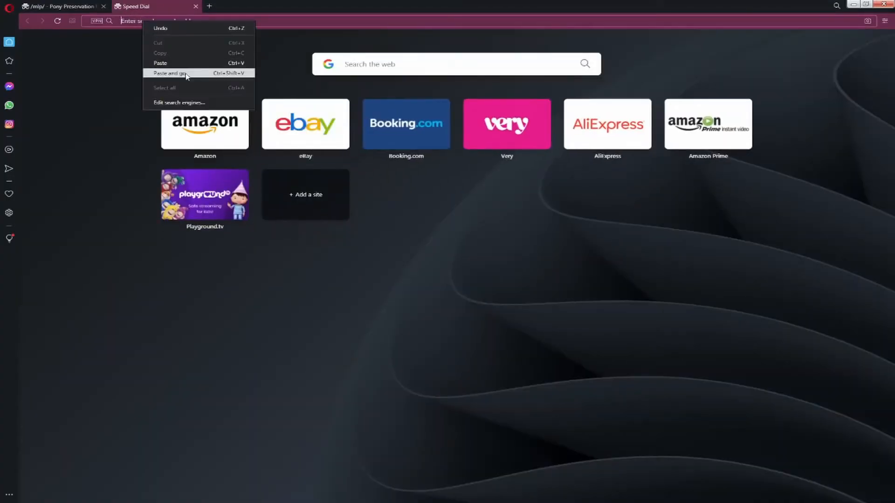
left_click(169, 73)
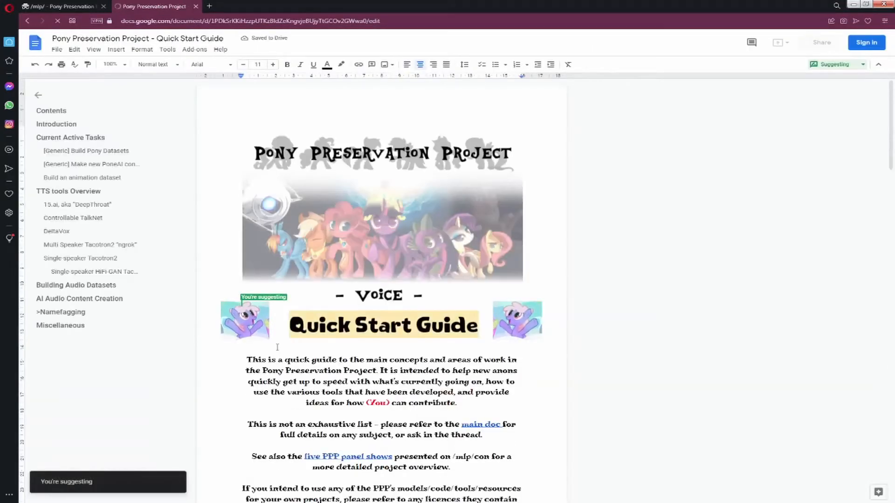
- Scroll to the Controllable TalkNet section and start downloading its offline tool
scroll("down", 3)
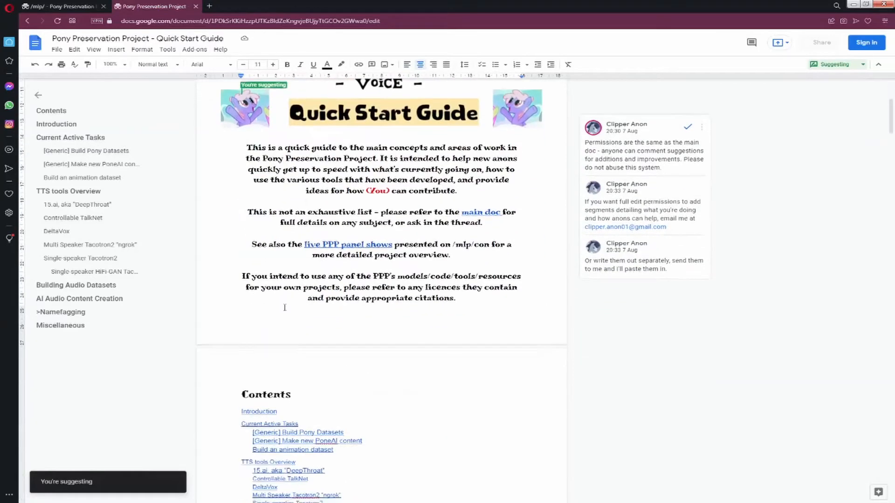
scroll("down", 3)
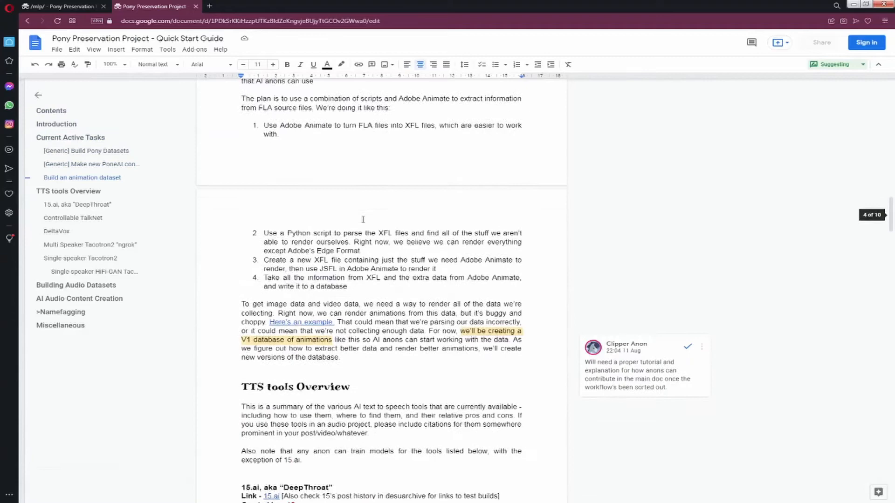
scroll("down", 3)
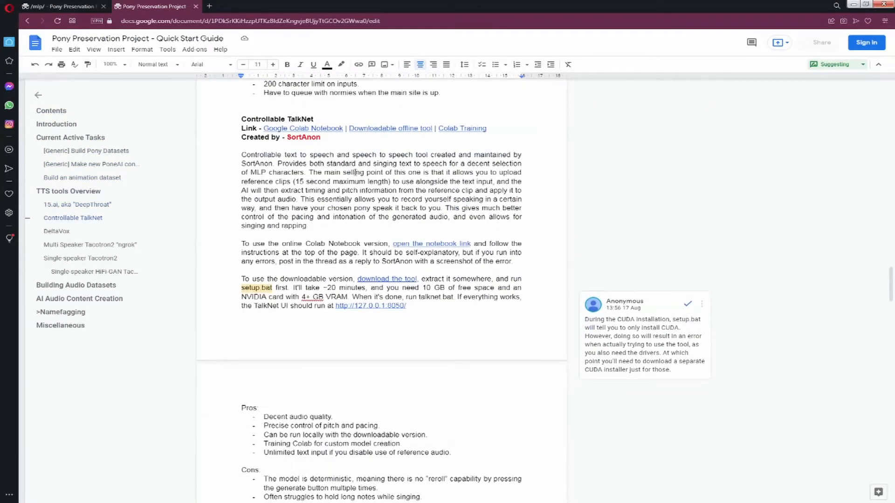
left_click_drag(240, 119, 321, 137)
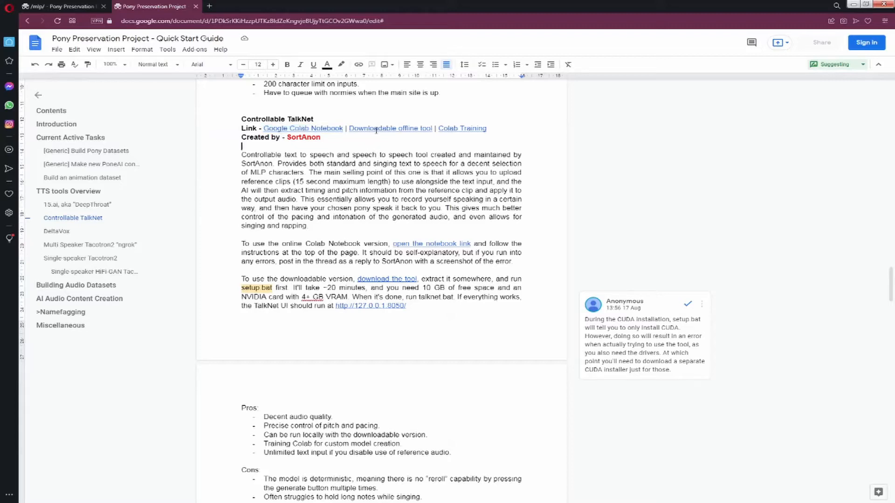
mouse_move(390, 128)
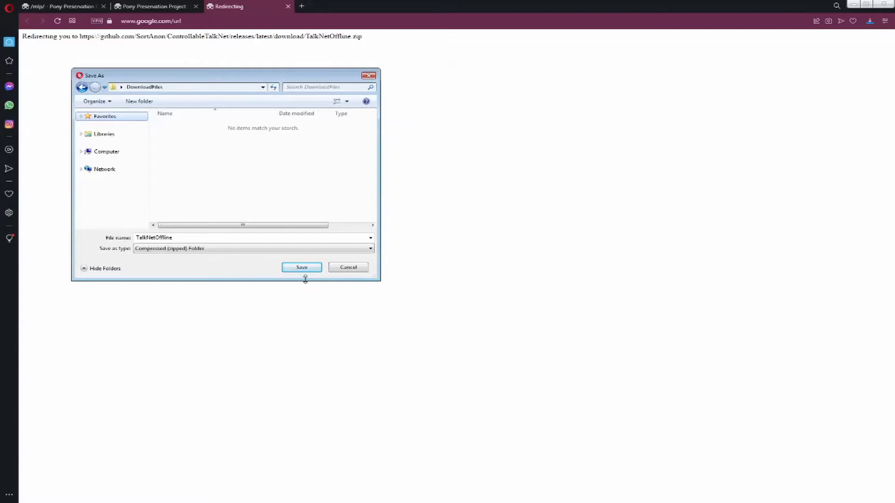
- Save TalkNetOffline.zip to DownloadFiles and select it in its folder
left_click(301, 267)
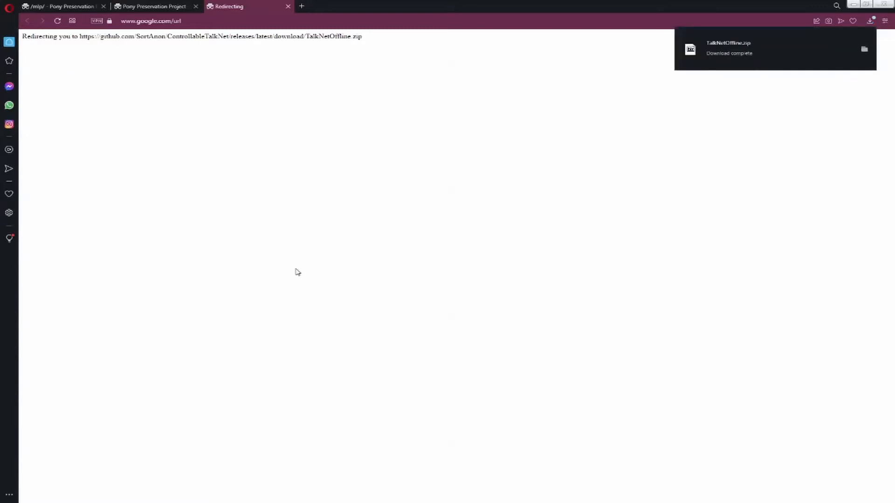
left_click(864, 49)
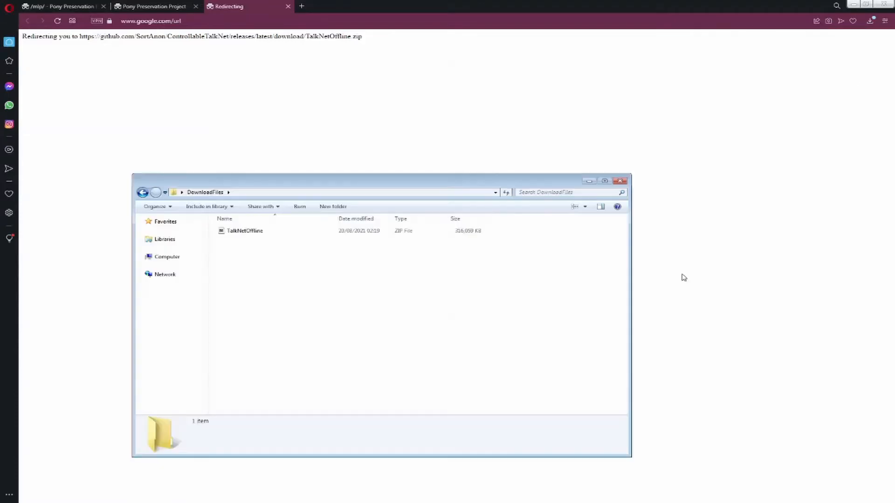
left_click(244, 230)
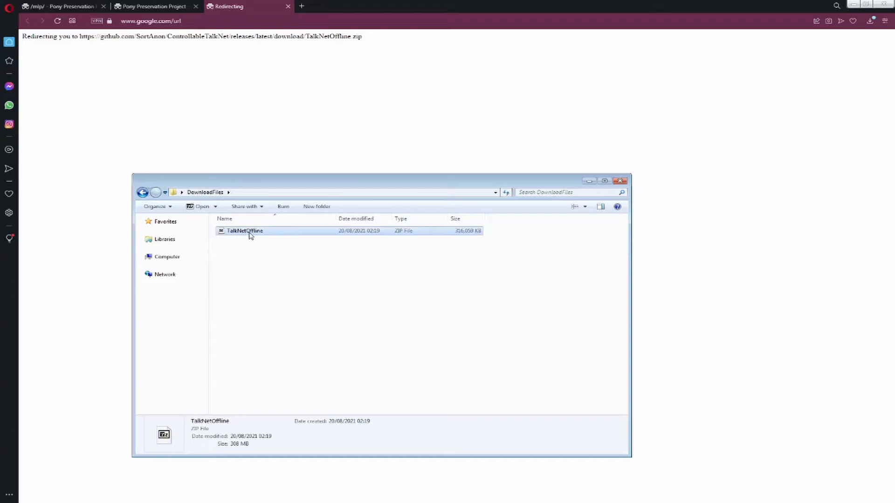
mouse_move(241, 266)
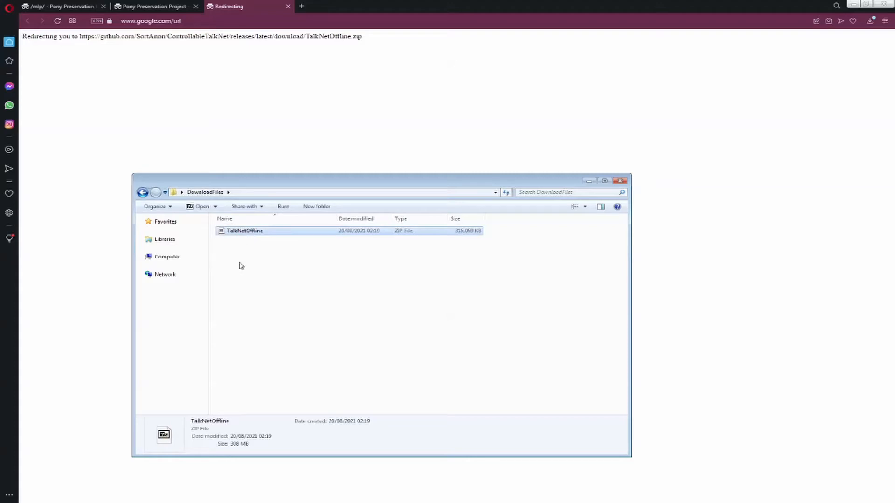
- Extract the zip with 7-Zip into a TalkNetOffline folder beside it
right_click(245, 230)
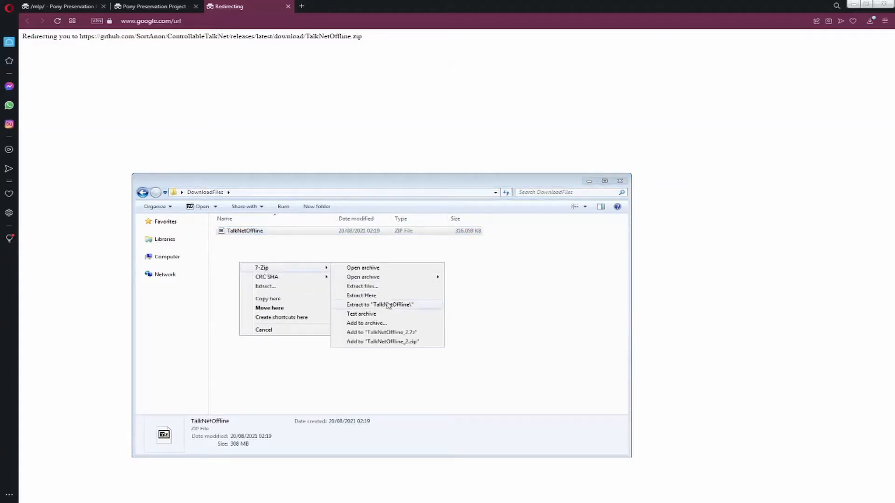
left_click(380, 304)
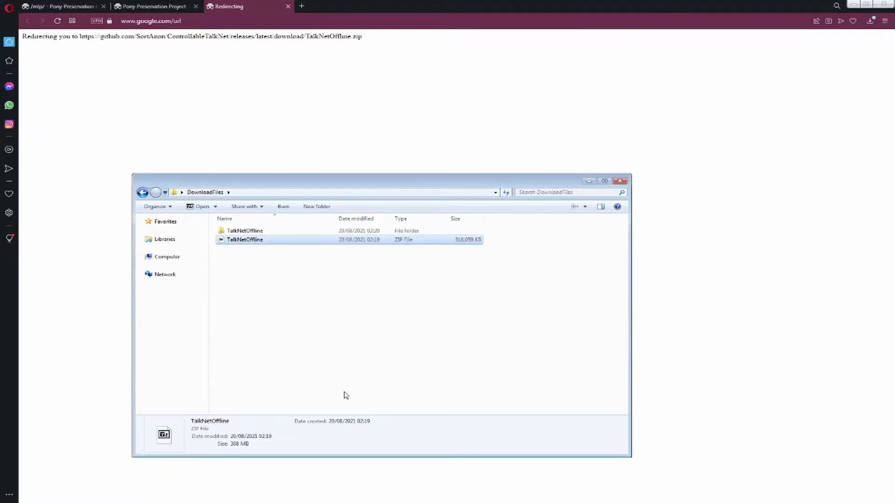
- Enter the TalkNetOffline folder and run setup.bat to install its Python packages
double_click(244, 230)
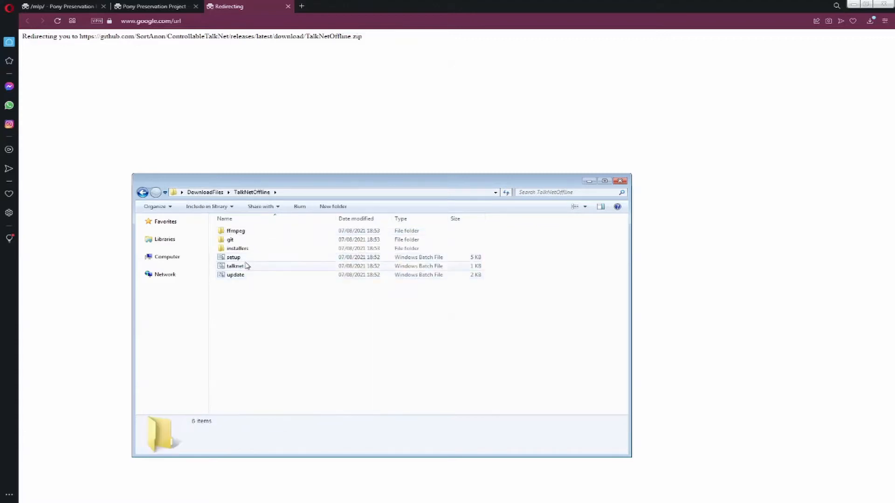
double_click(233, 257)
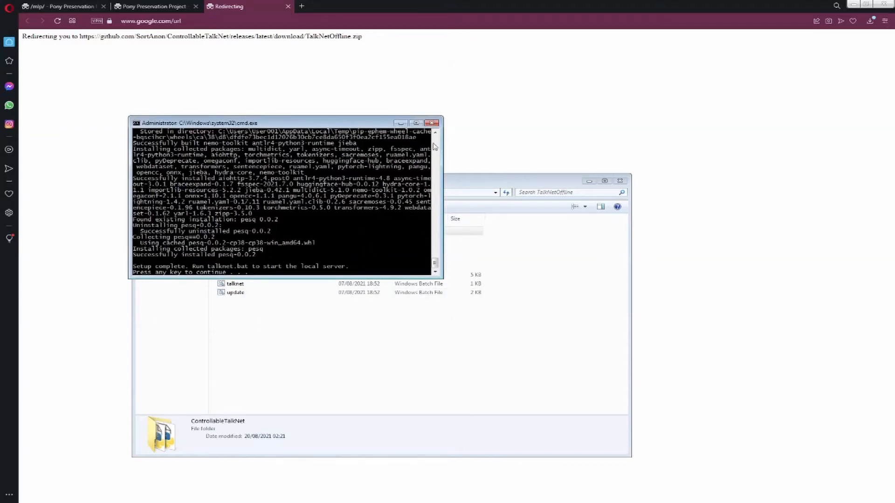
- Close the setup window, enter ControllableTalkNet and select controllable_talknet.py
left_click(432, 123)
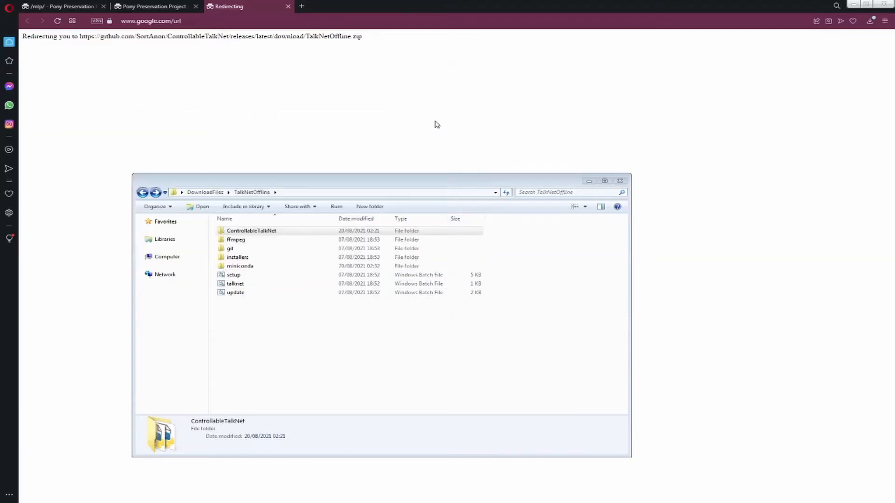
left_click(235, 292)
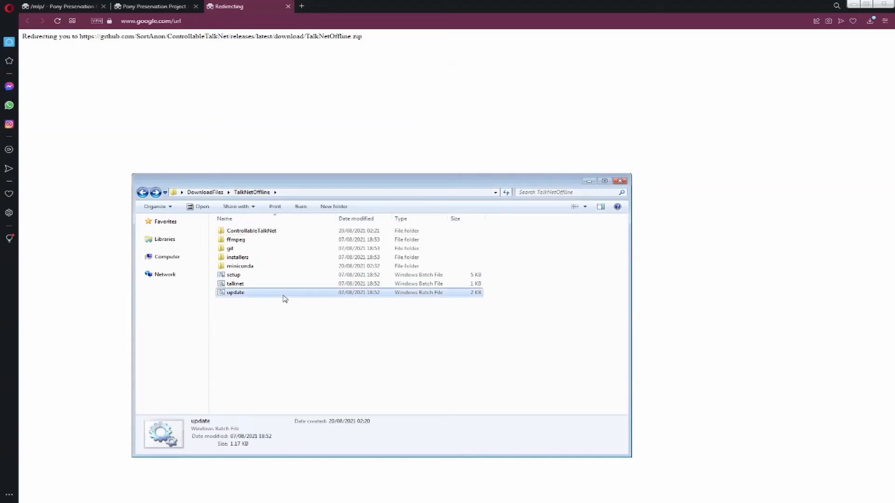
mouse_move(268, 283)
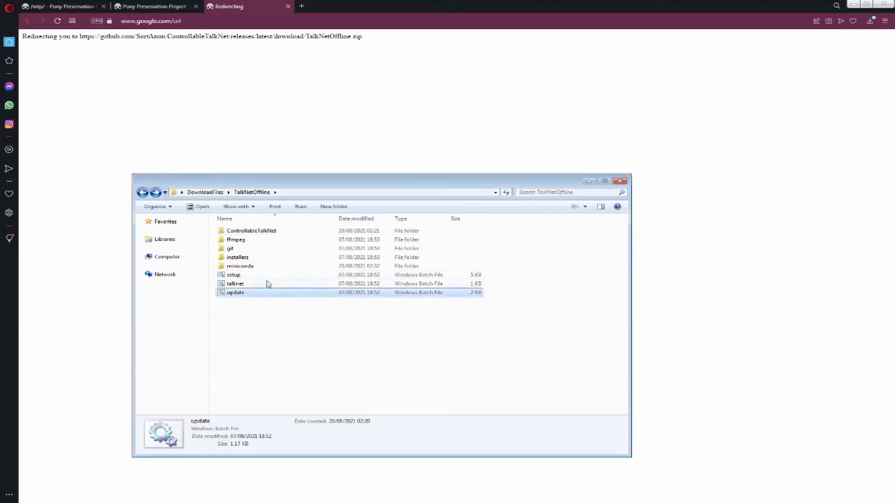
left_click(235, 284)
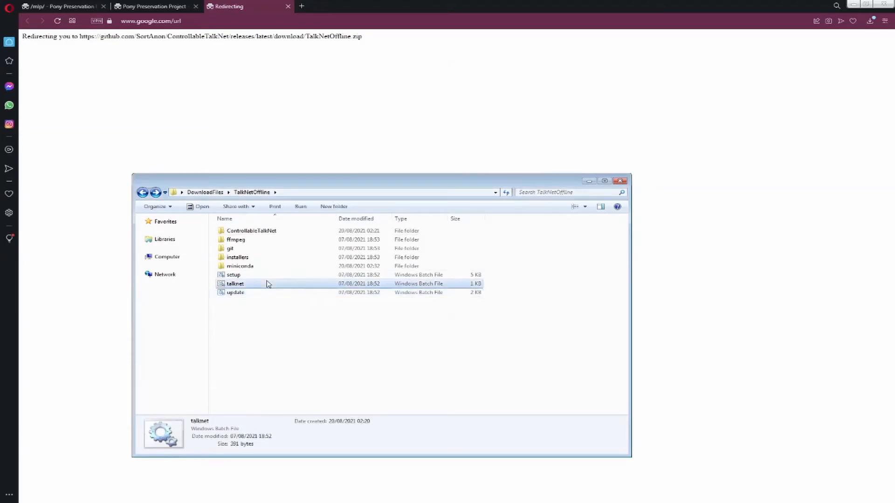
left_click(251, 230)
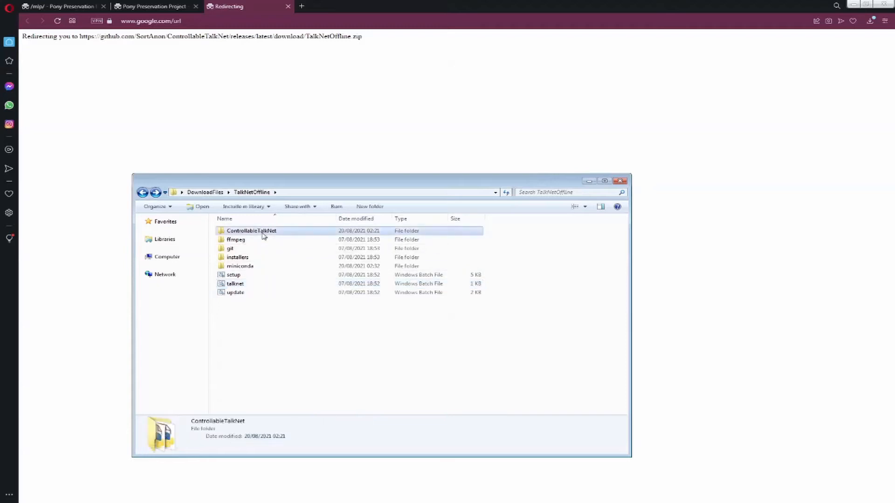
double_click(251, 230)
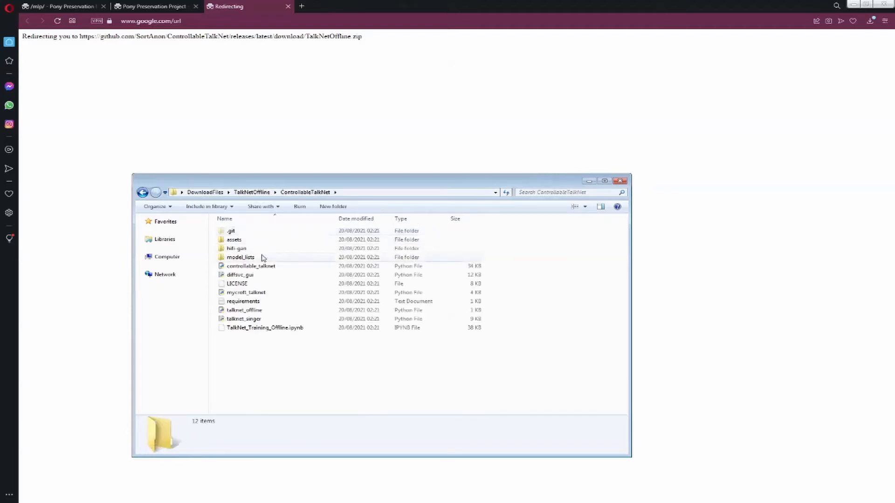
left_click(251, 266)
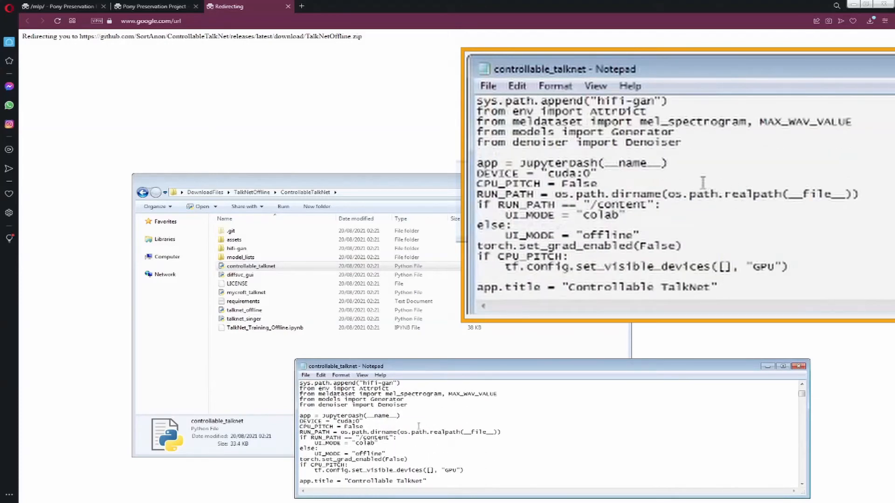
mouse_move(556, 187)
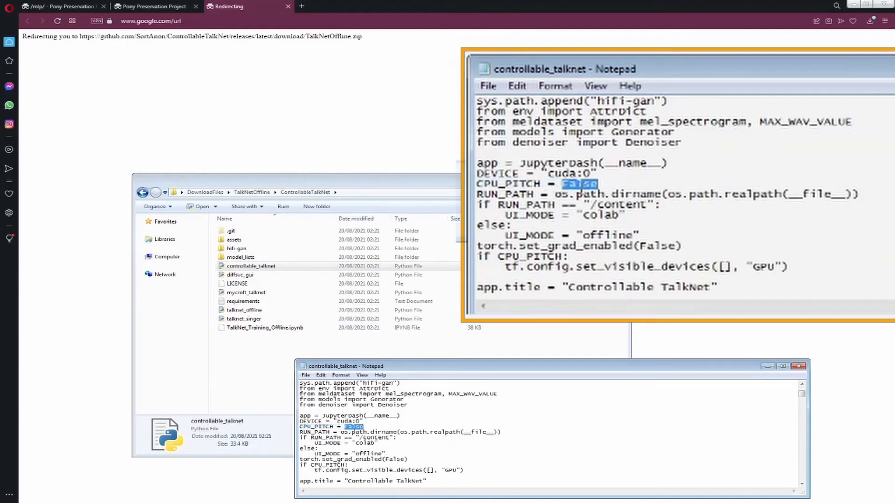
- Set CPU_PITCH to True in controllable_talknet.py, save it and close Notepad
type("Tru")
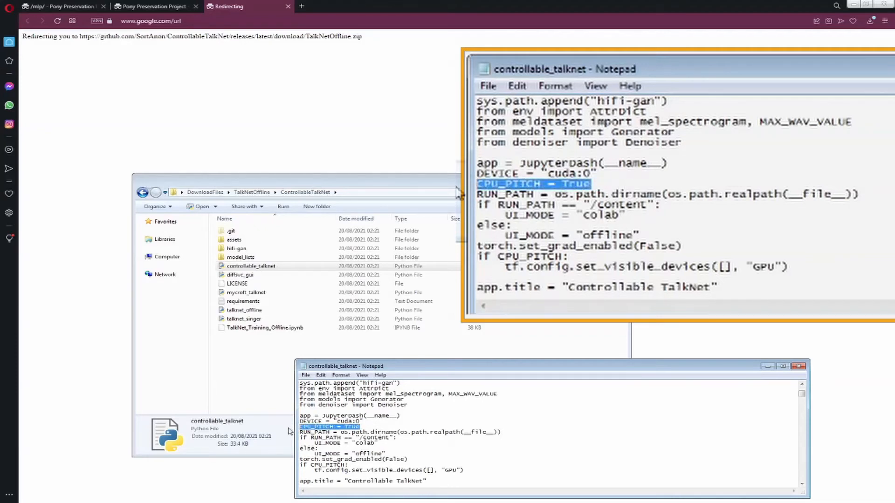
left_click(488, 85)
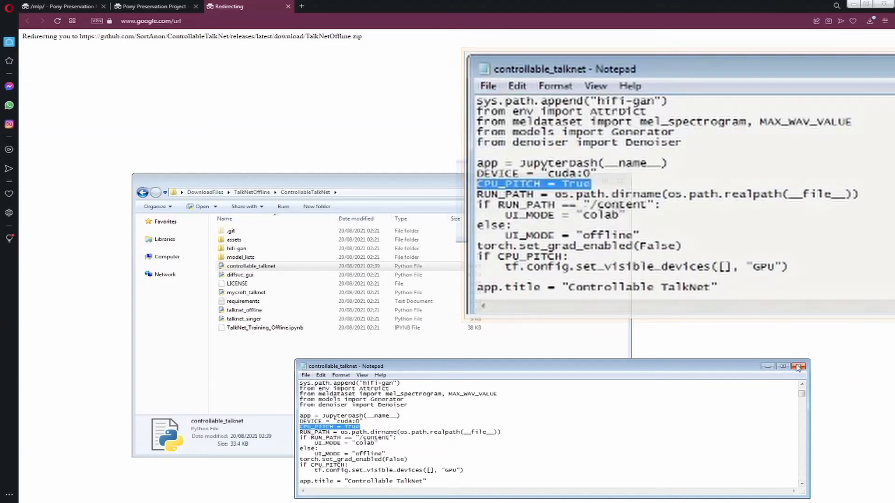
left_click(799, 366)
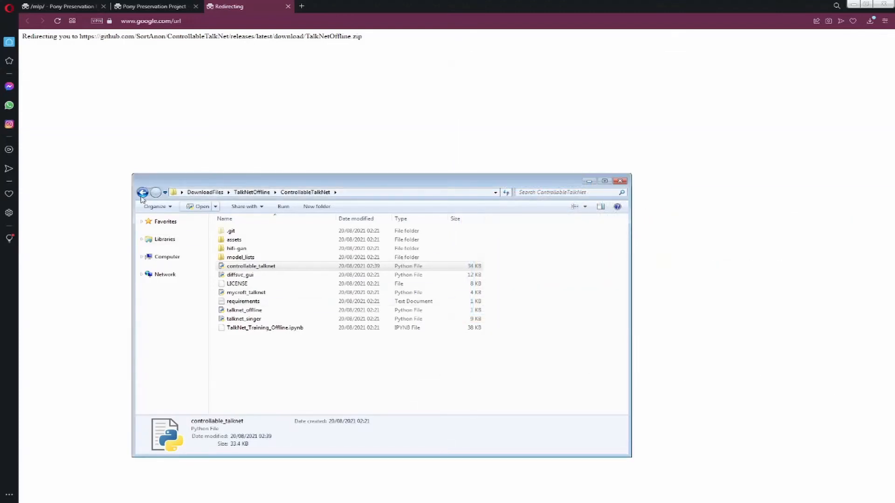
- Run talknet.bat from the TalkNetOffline folder to start the TalkNet server
left_click(142, 192)
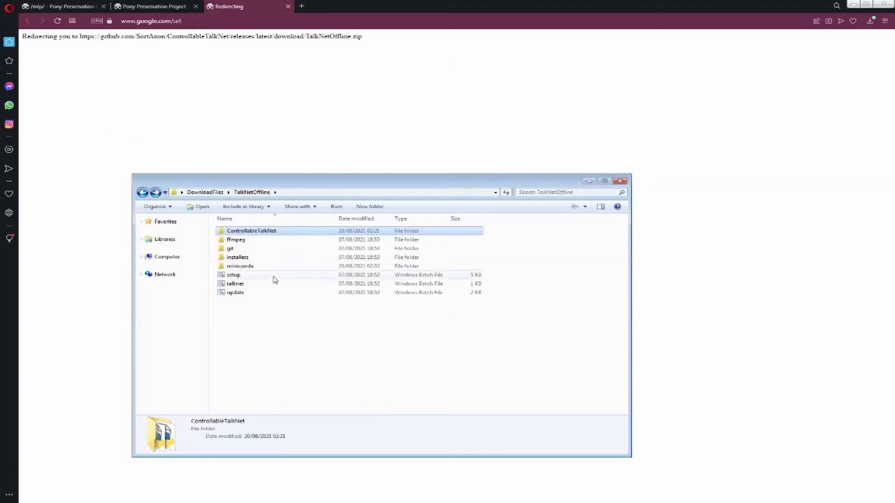
left_click(235, 284)
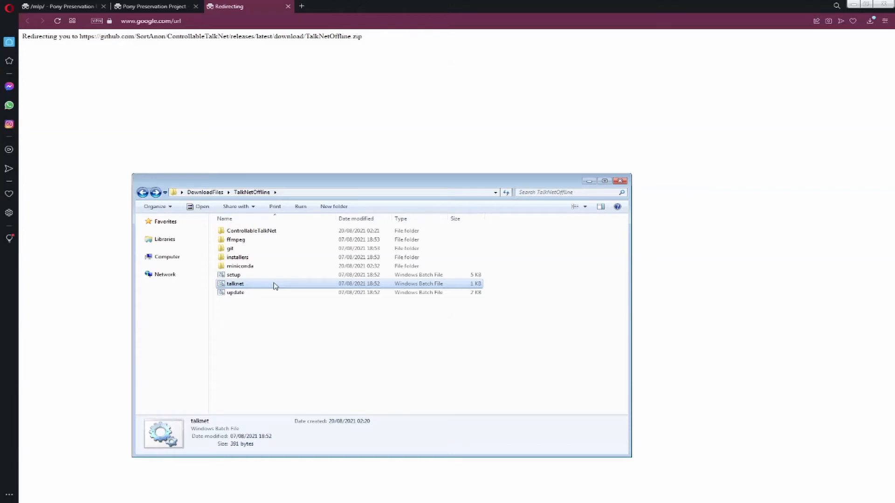
double_click(235, 283)
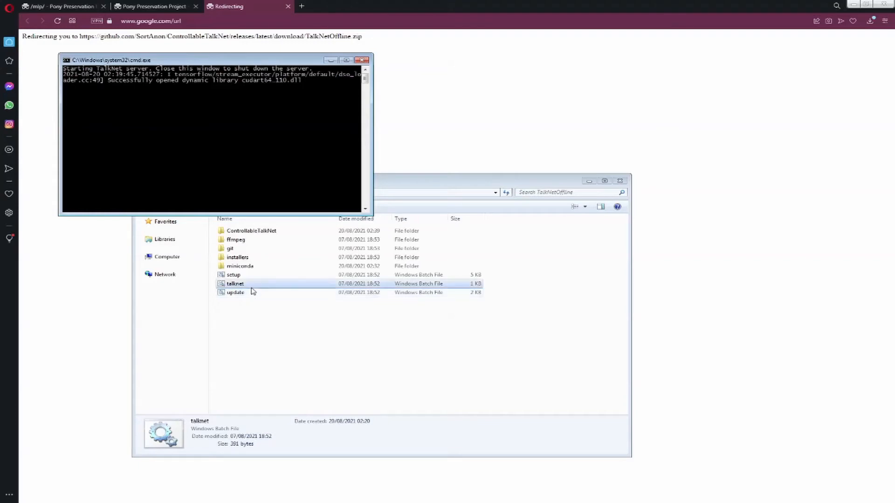
mouse_move(189, 252)
type("http://127.0.0.1:8050/")
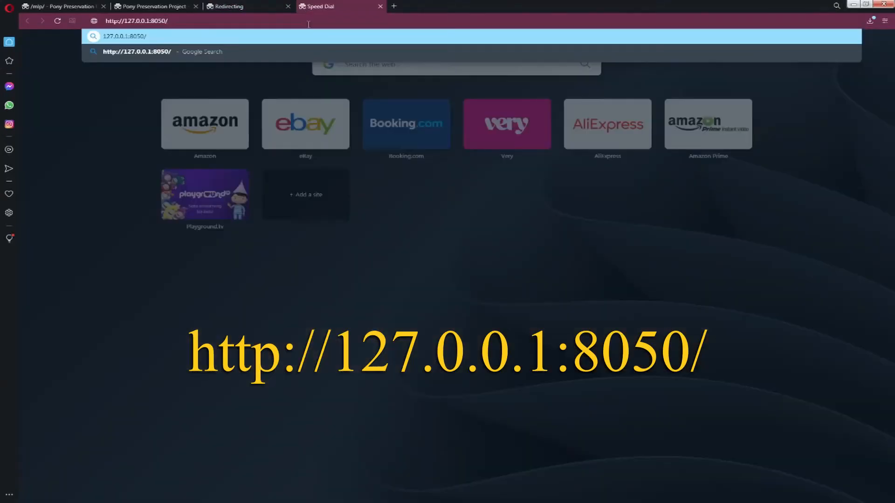
key("Enter")
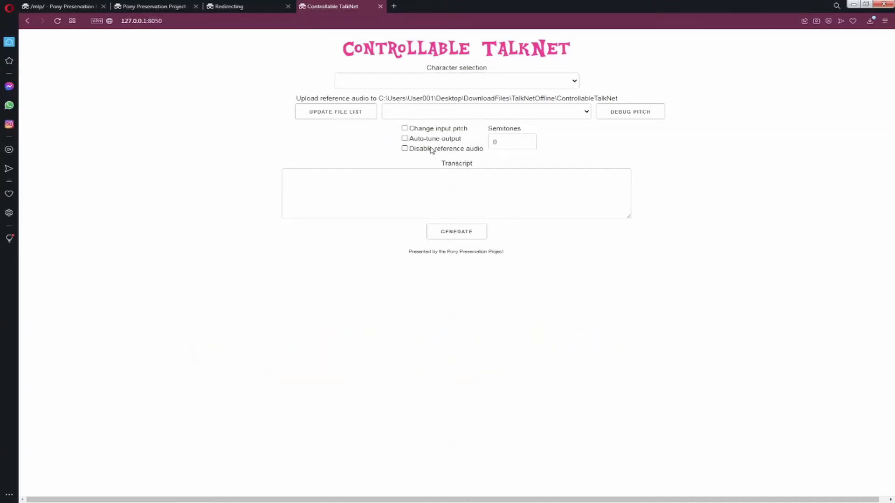
left_click(456, 80)
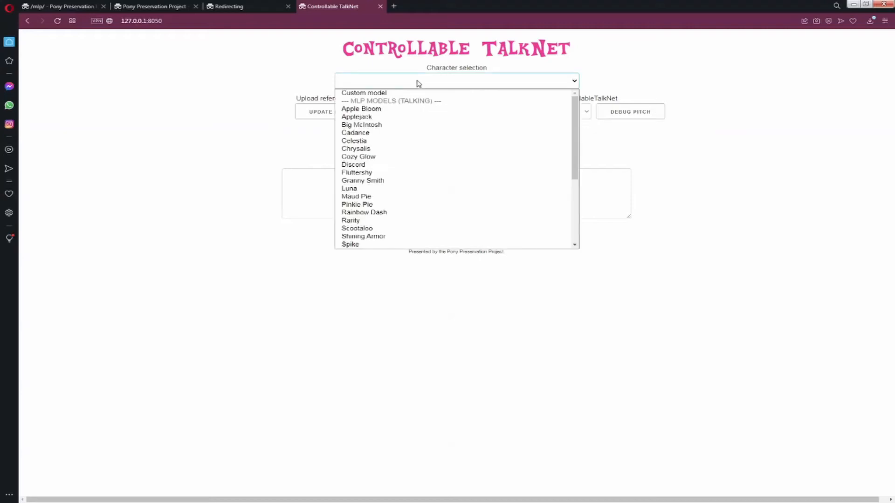
mouse_move(419, 125)
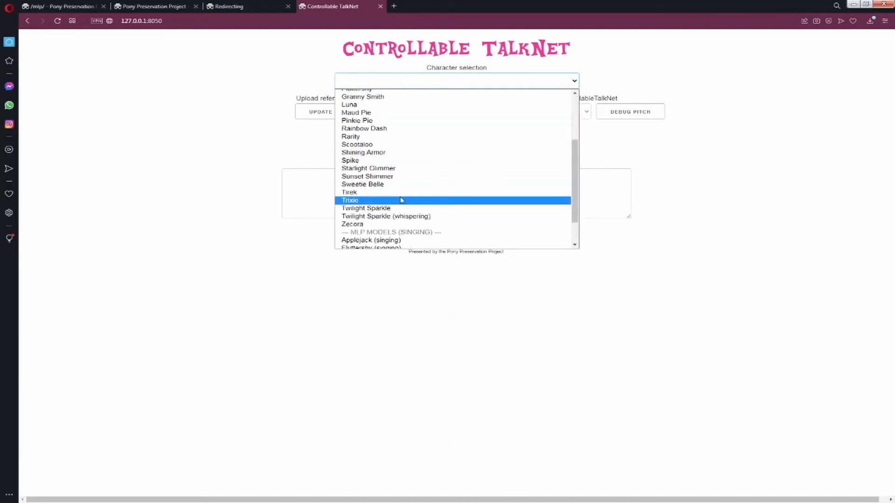
left_click(365, 208)
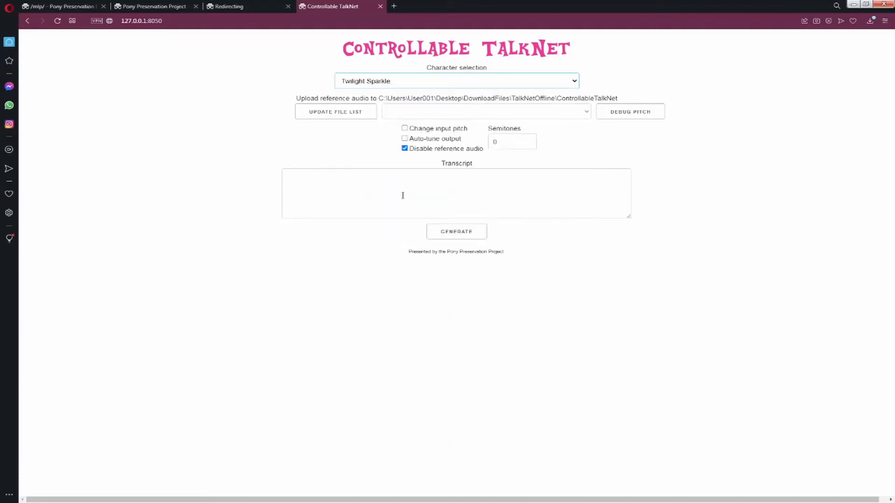
- Enter the greeting 'Hello an...' ending with a period as the transcript
left_click(456, 193)
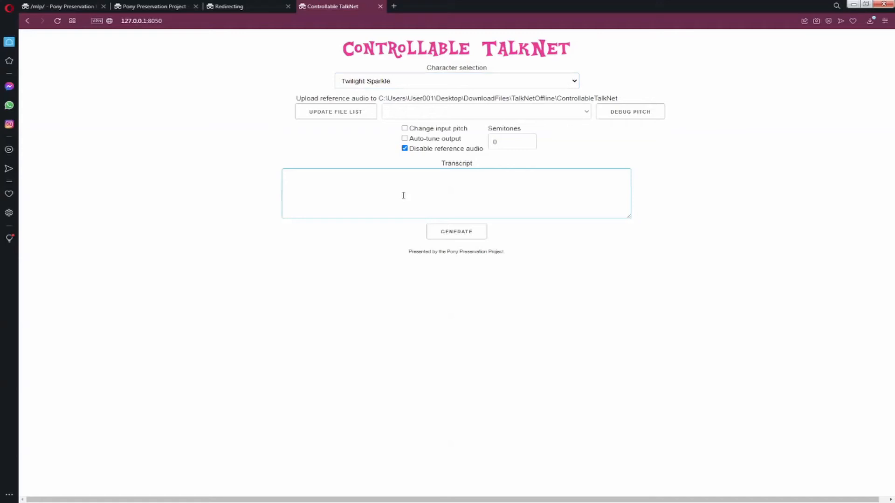
type("Hello anons, this is the purple smart")
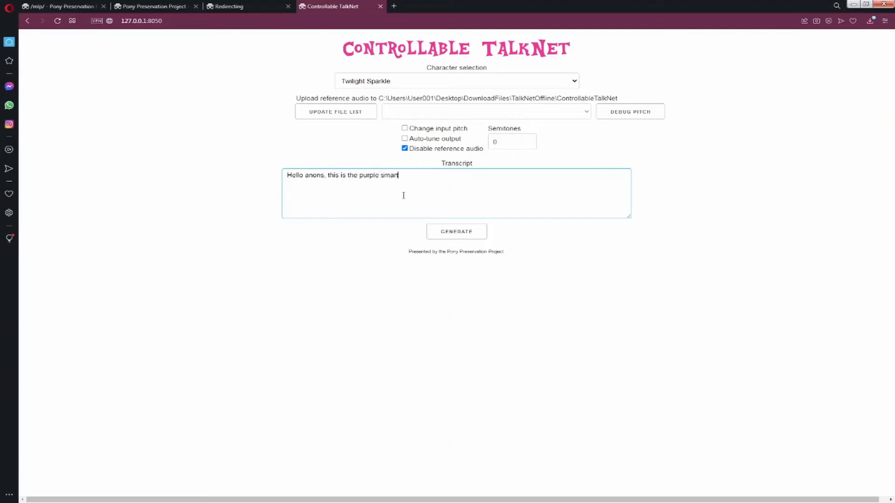
type(".")
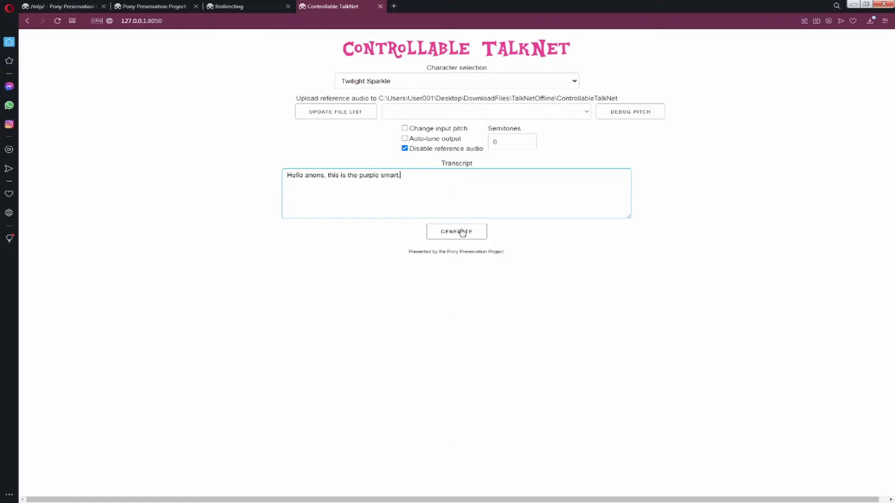
- Generate Twilight Sparkle speech for the greeting, yielding a two-second clip
left_click(456, 231)
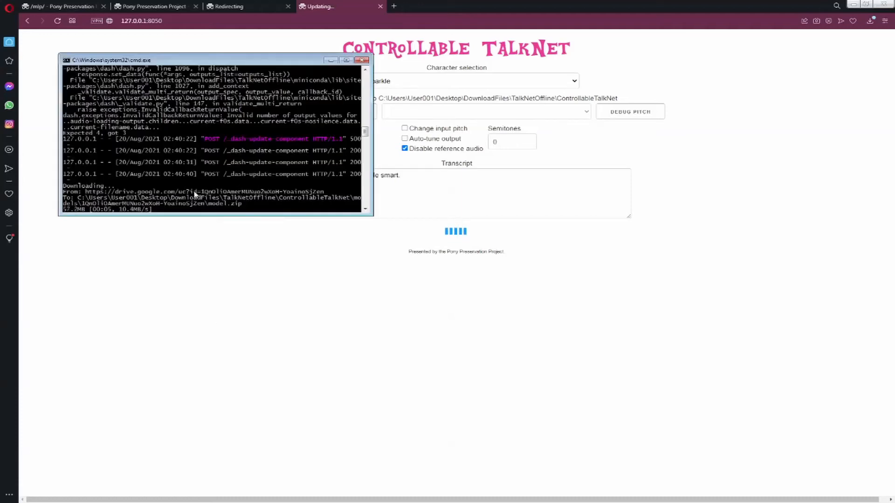
mouse_move(83, 236)
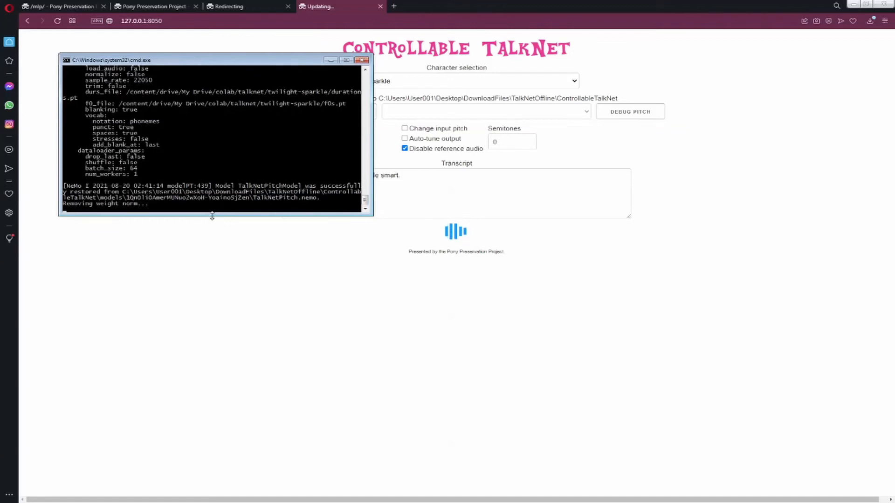
left_click(455, 231)
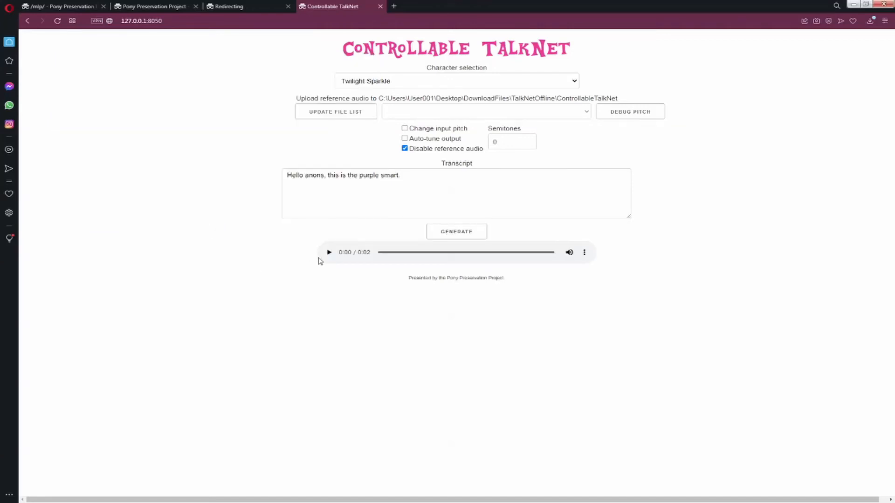
- Play the greeting, then generate and play a clip saying 'all your base belong to us.'
left_click(328, 252)
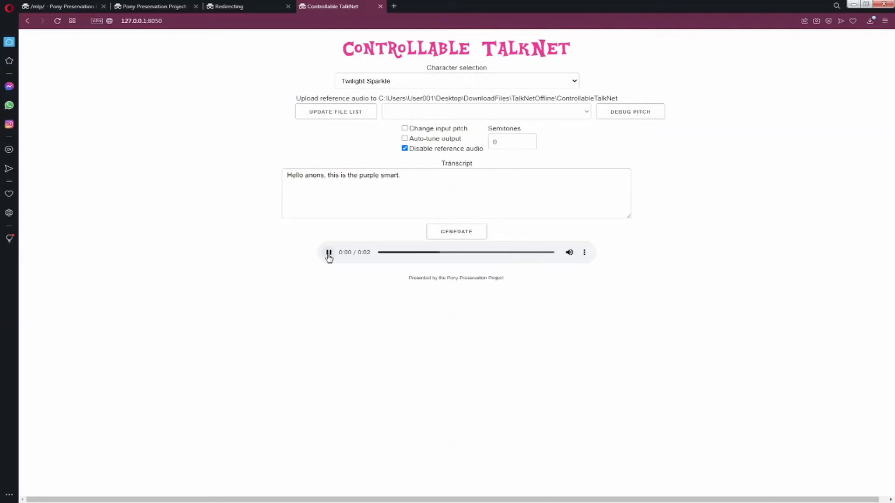
left_click(435, 191)
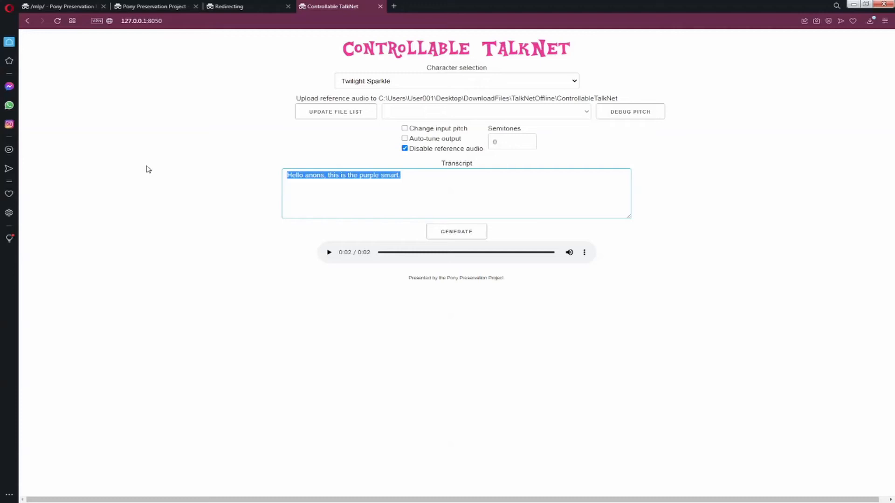
type("all your b")
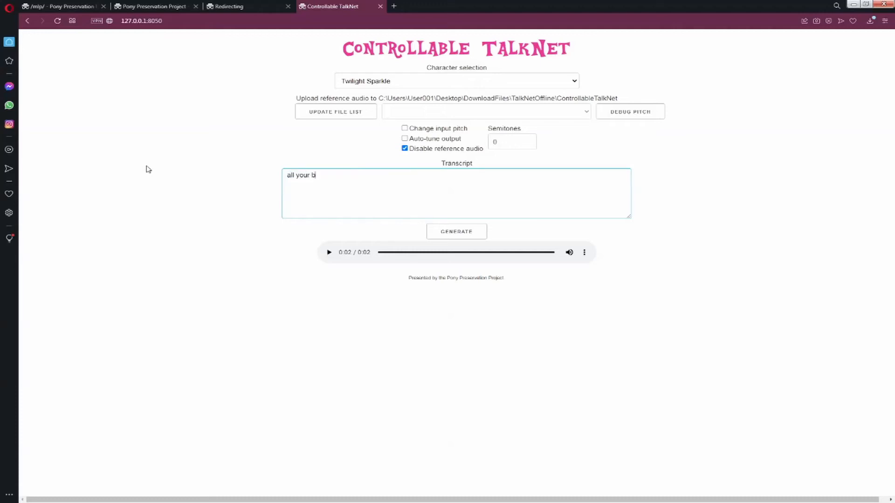
type("ase belong t")
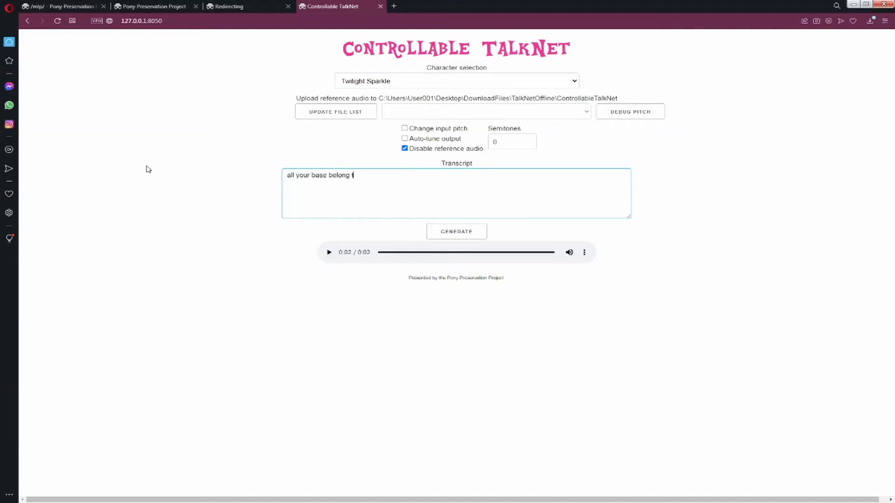
type("to us.")
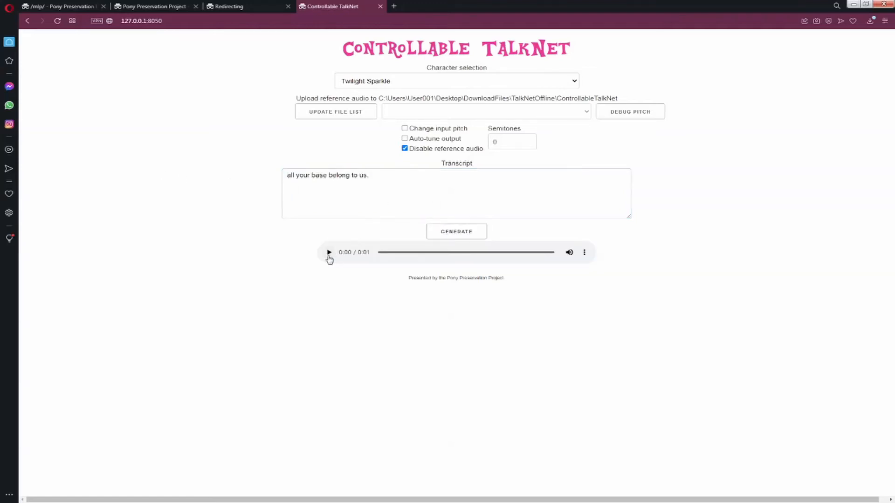
left_click(328, 253)
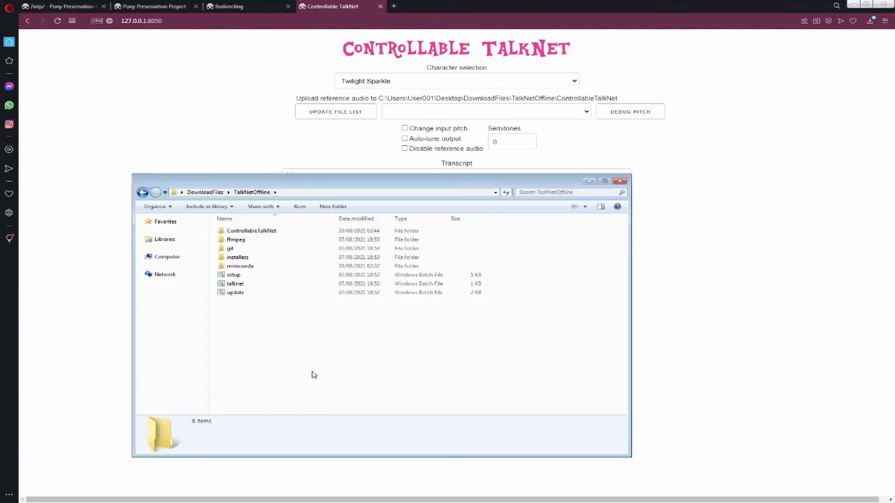
- Paste the Come along with me WAV into ControllableTalkNet and preview it
double_click(251, 230)
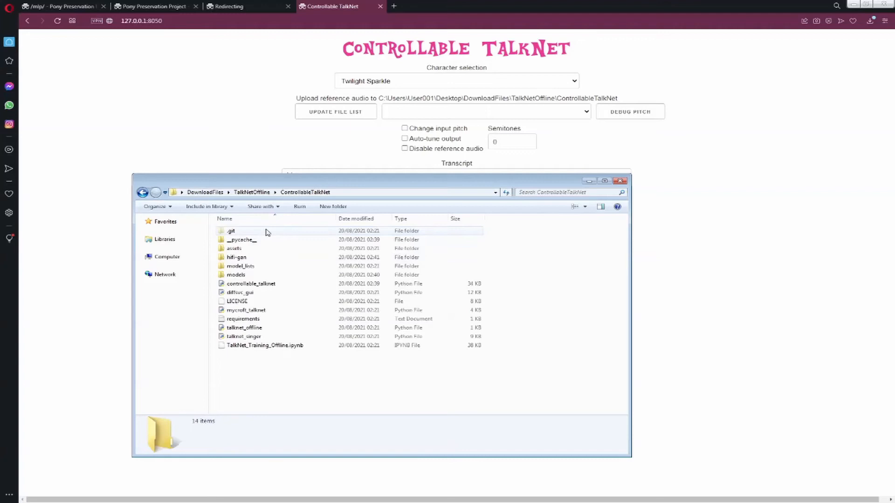
left_click(288, 374)
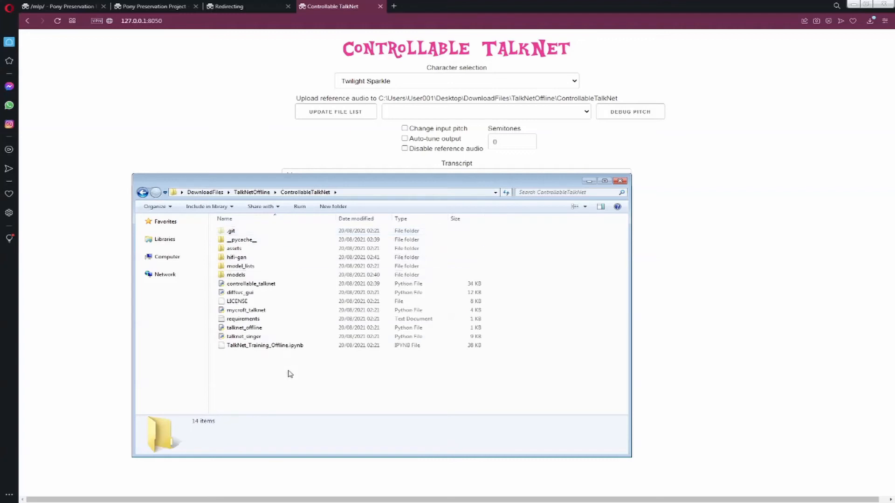
left_click(278, 354)
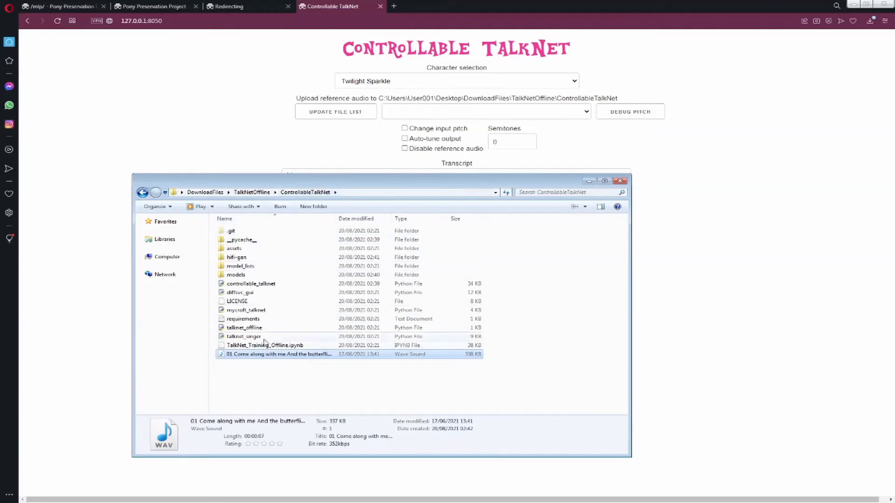
double_click(279, 355)
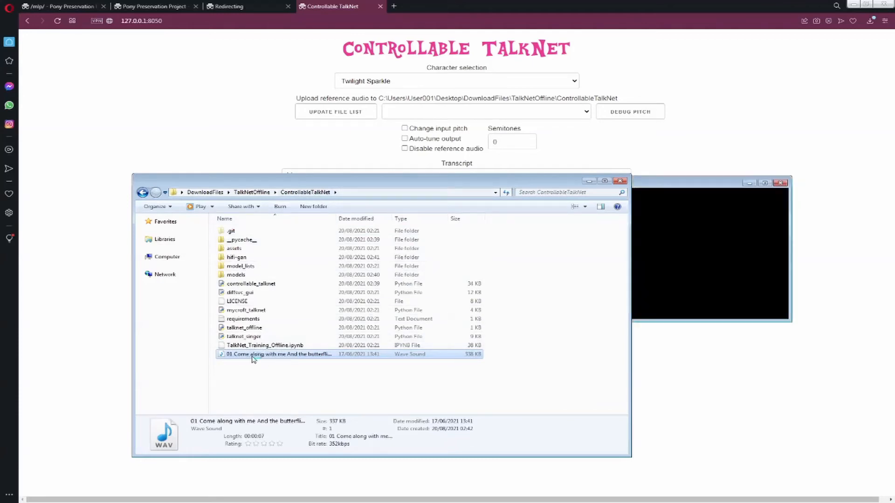
double_click(280, 354)
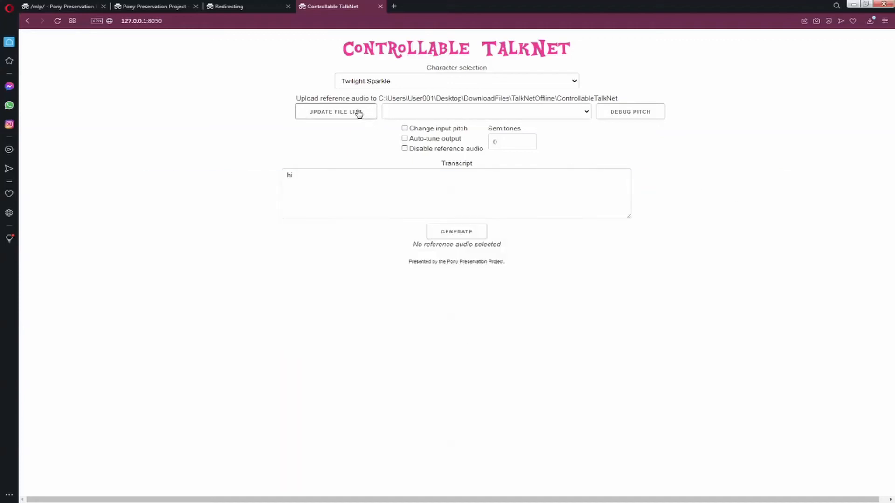
- Select the Come along with me WAV as reference audio, generate the seven-second clip and play it
left_click(484, 111)
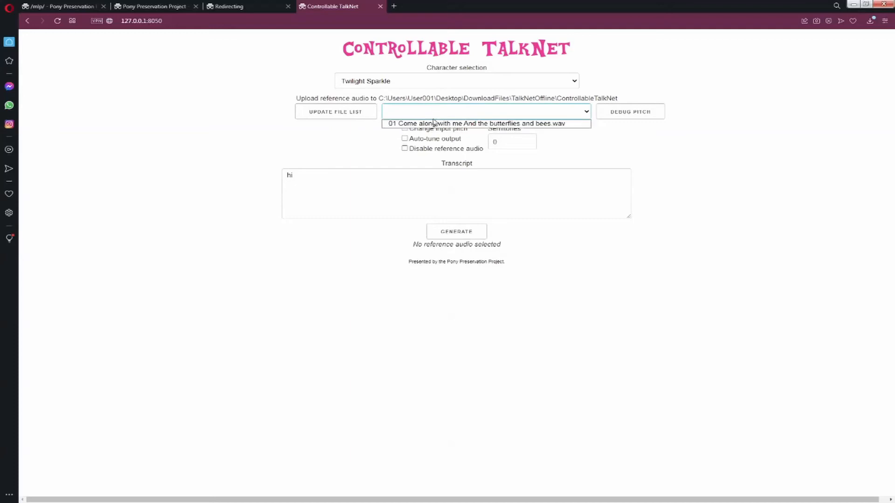
left_click(477, 123)
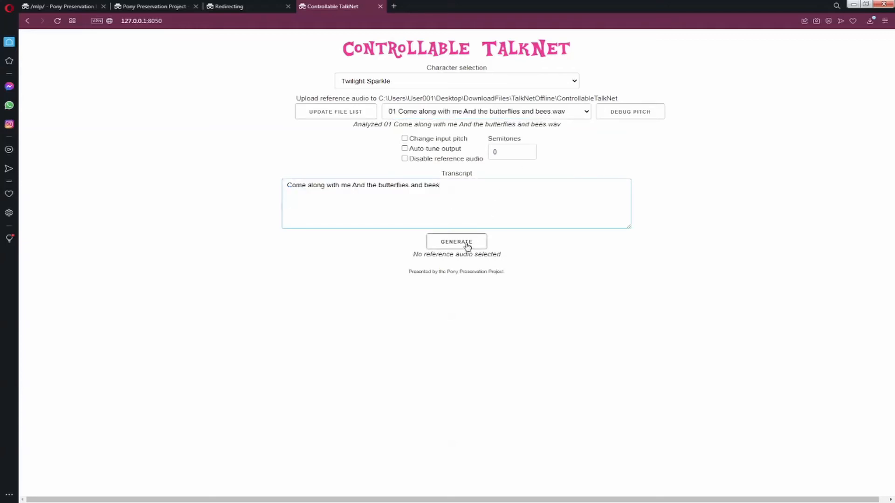
left_click(456, 242)
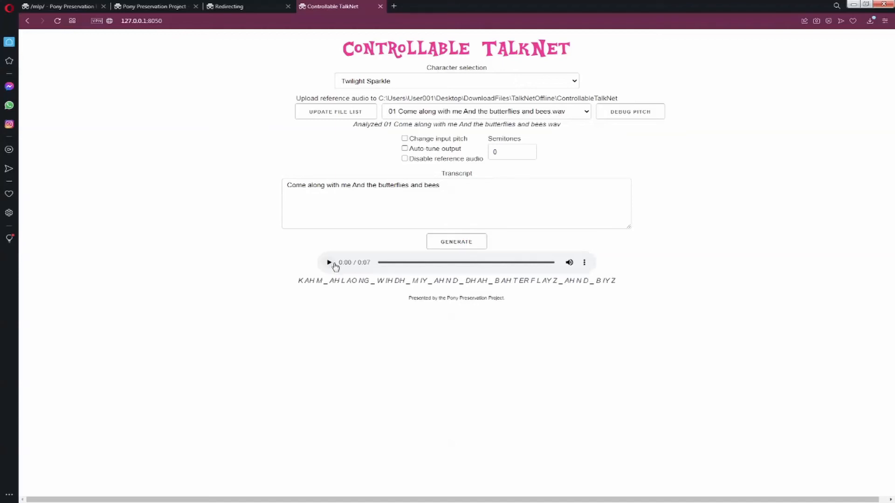
left_click(329, 262)
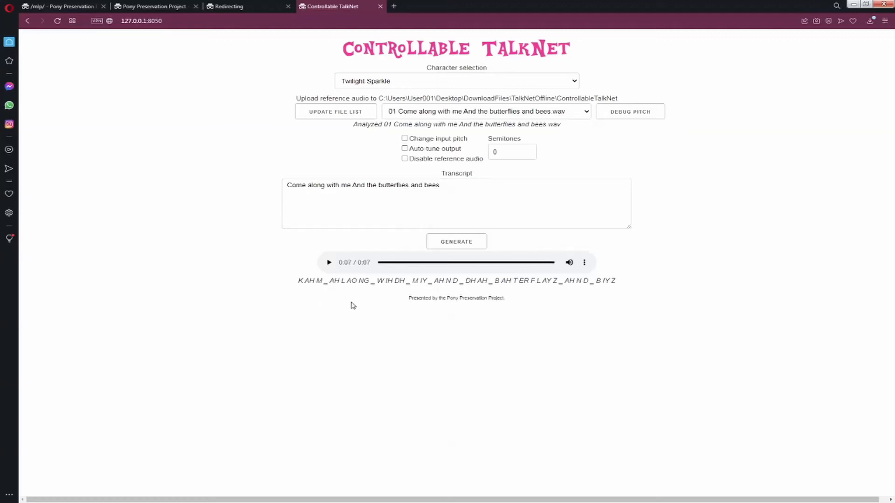
- Regenerate the clip with auto-tune on at -4 semitones and play it
left_click(404, 149)
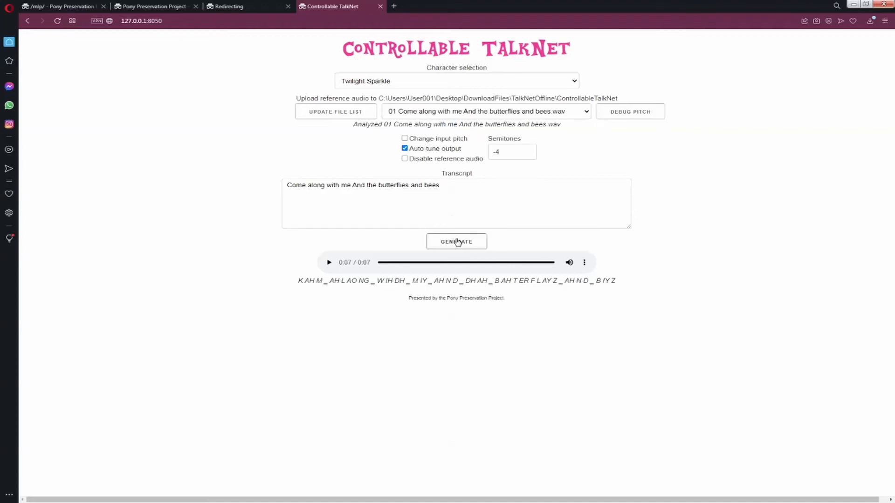
left_click(456, 242)
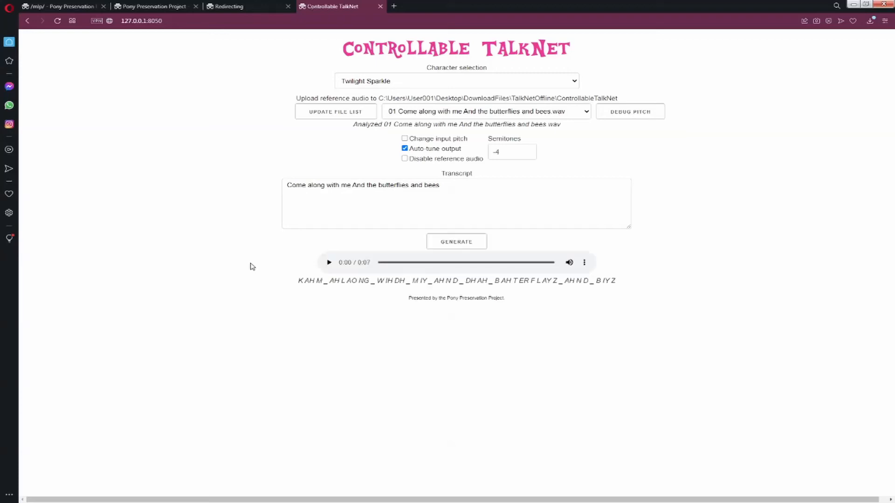
left_click(329, 261)
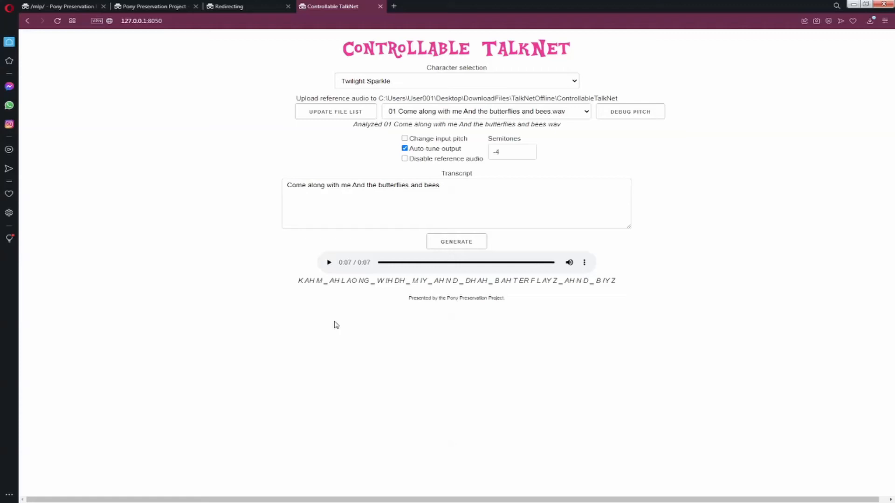
mouse_move(406, 124)
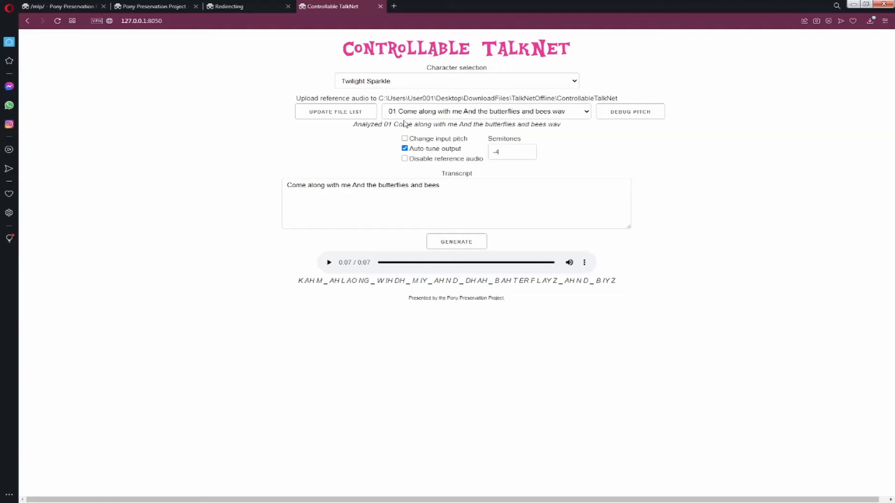
- Turn auto-tune off and choose the Twilight Sparkle (singing) character voice
left_click(405, 148)
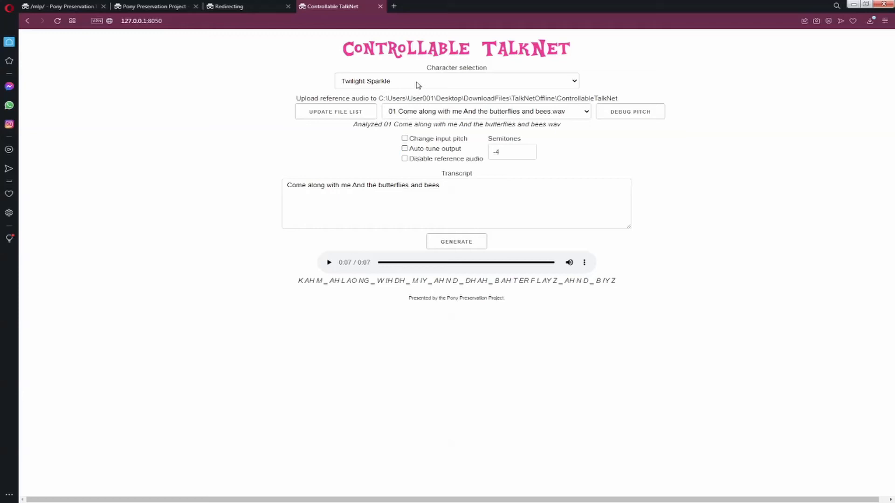
left_click(457, 80)
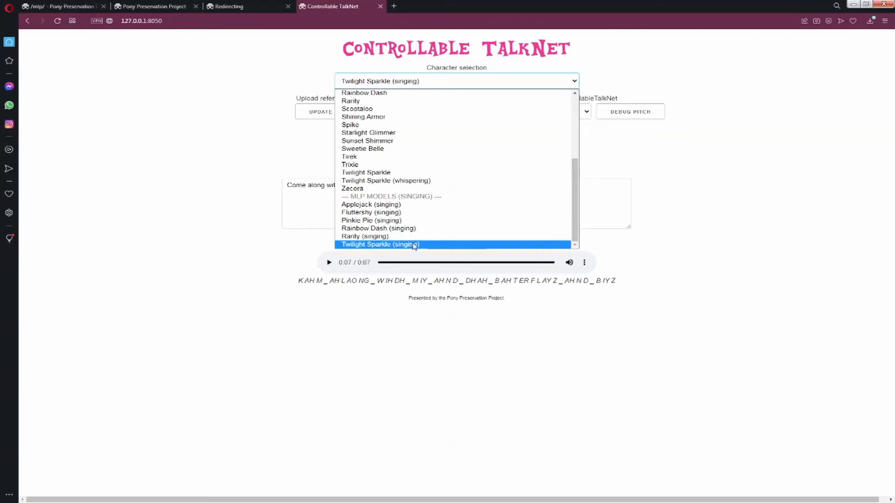
left_click(380, 244)
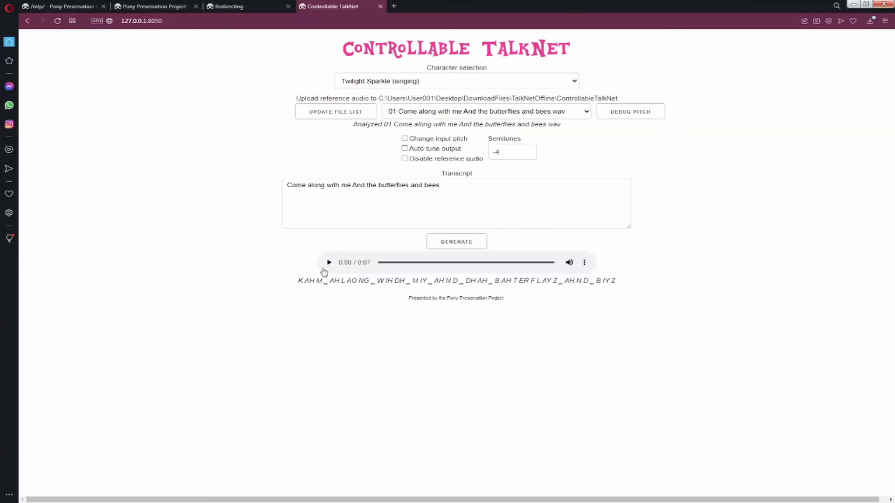
- Play the singing clip, regenerate it with auto-tune on and play the result
left_click(329, 261)
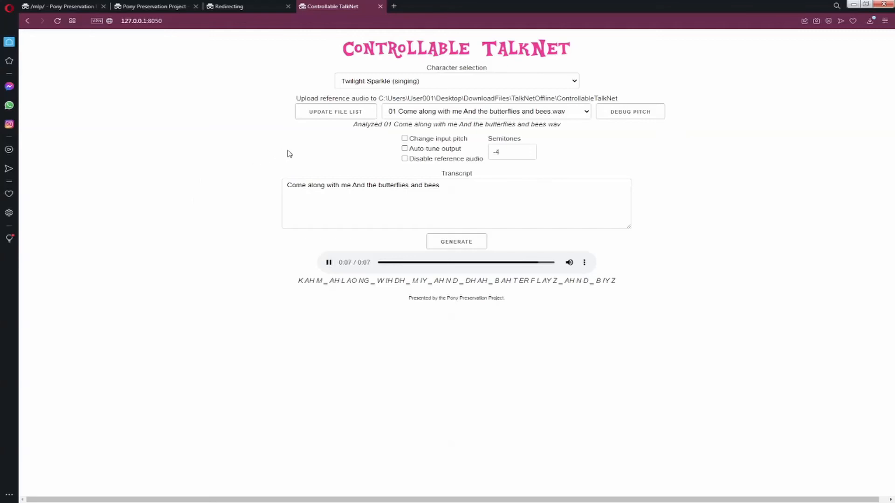
left_click(405, 148)
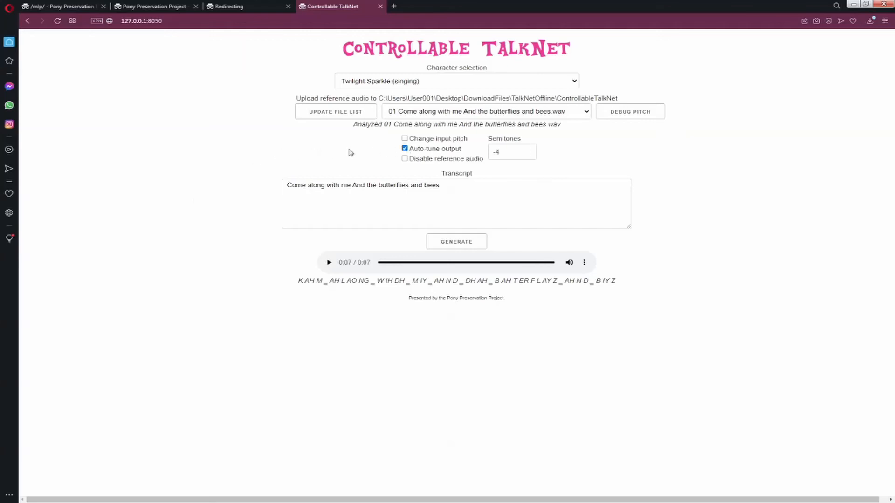
left_click(455, 241)
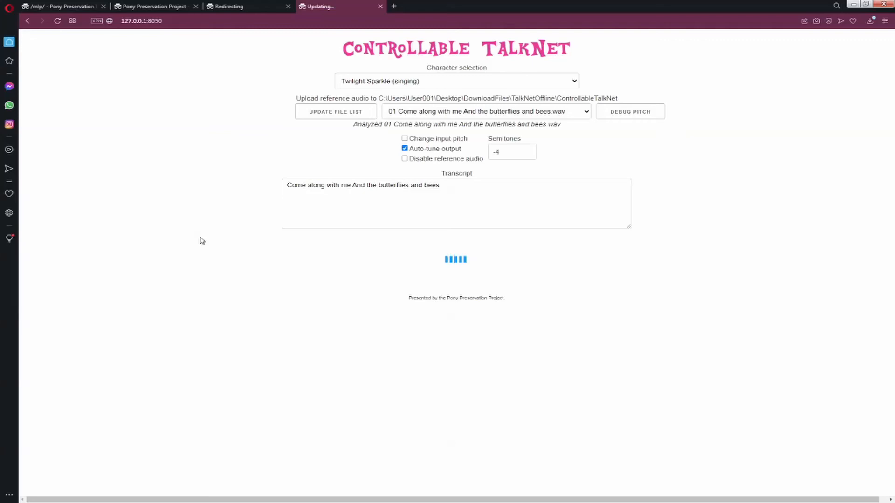
mouse_move(208, 241)
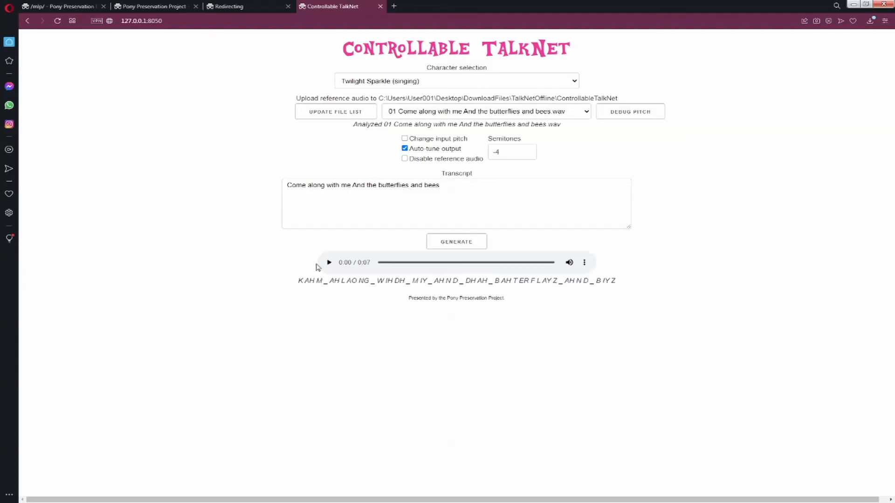
left_click(328, 262)
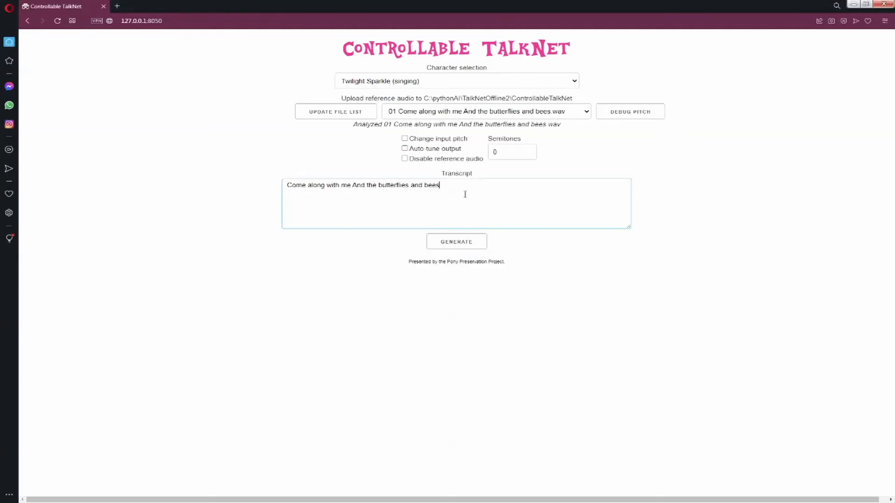
- Generate and play the singing clip with auto-tune and input pitch shifted -3 semitones
left_click(404, 148)
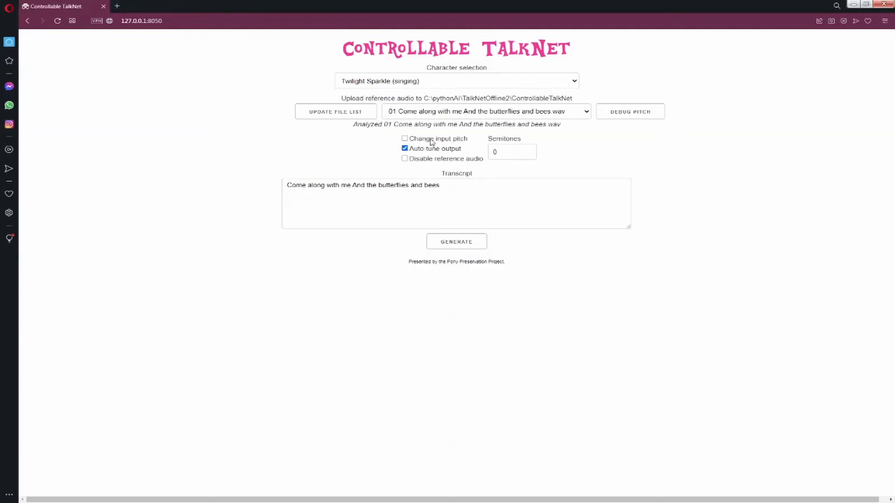
left_click(405, 139)
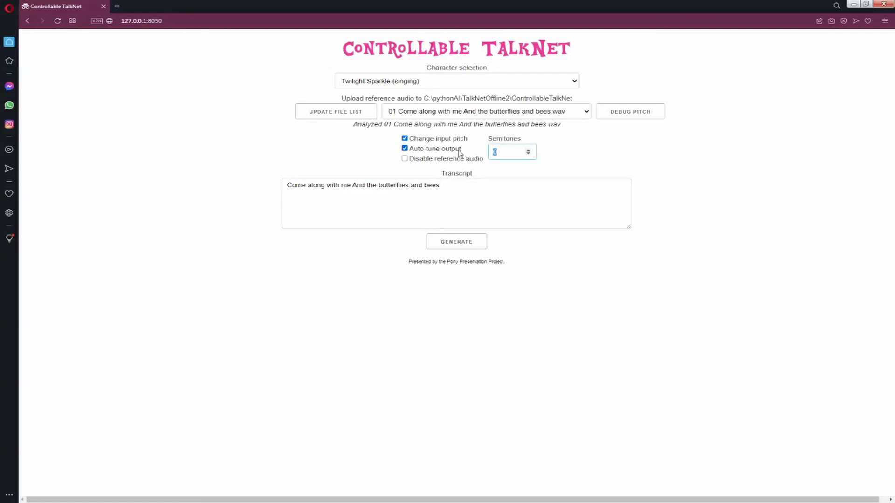
type("-3")
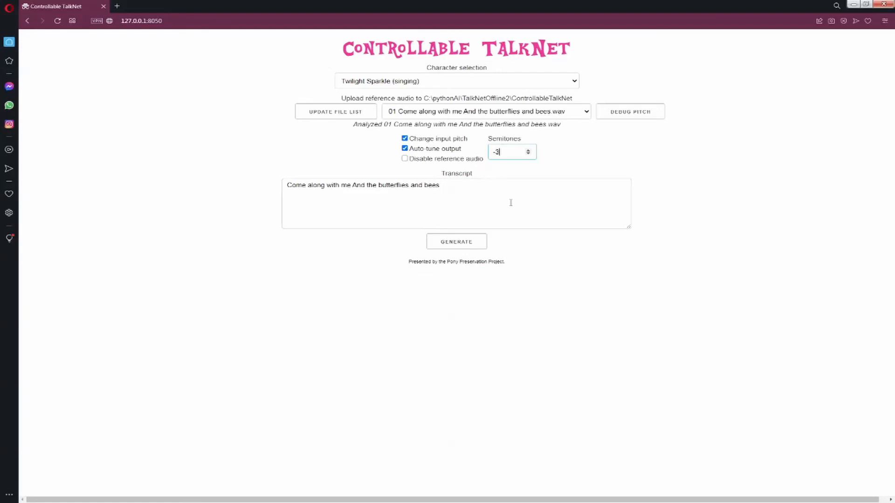
left_click(456, 241)
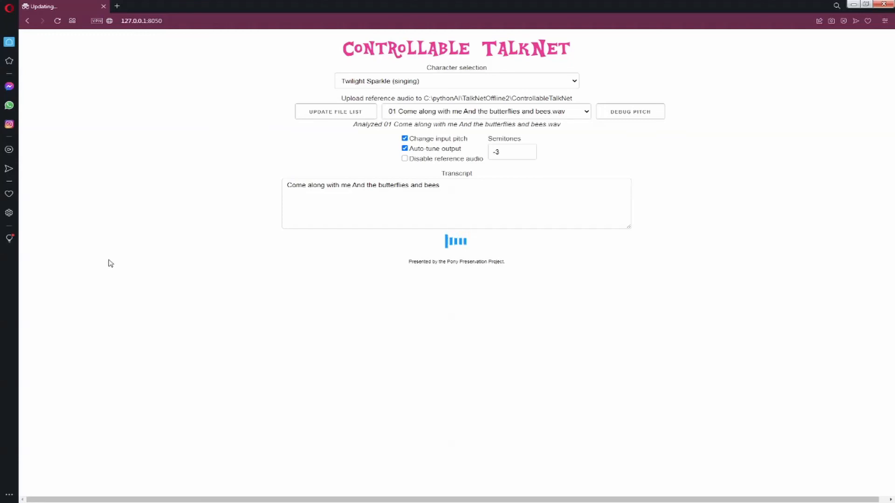
left_click(456, 241)
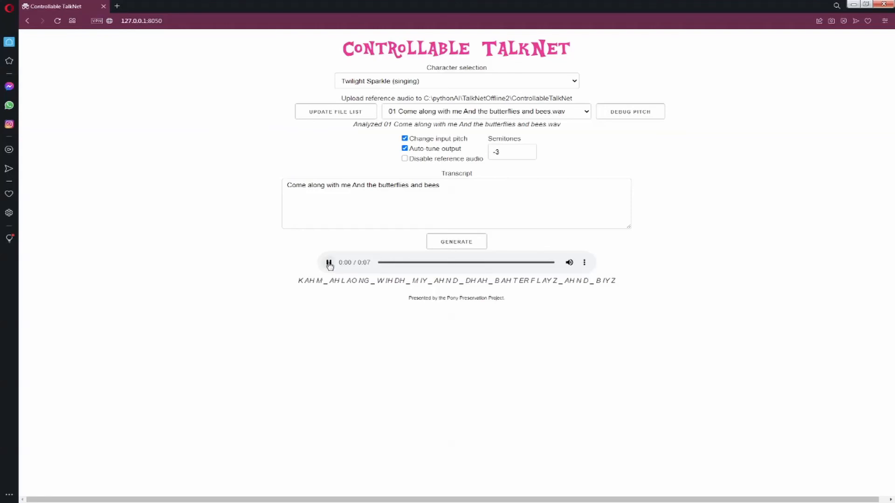
left_click(329, 262)
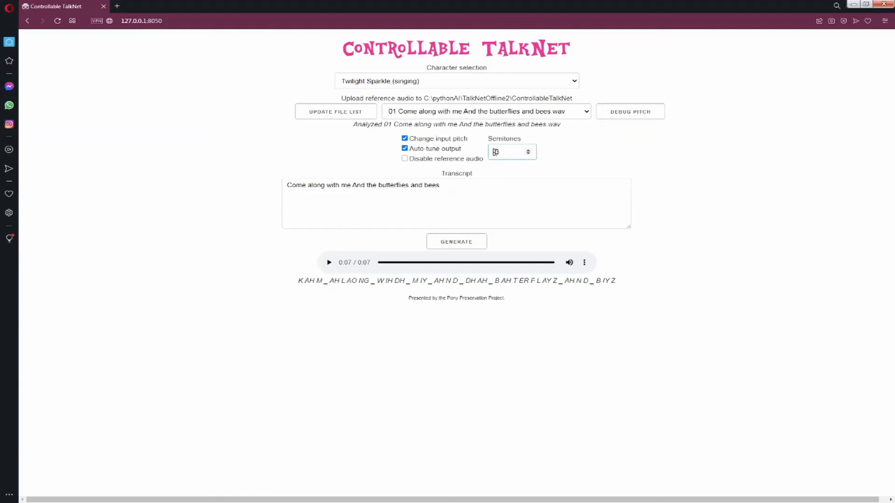
- Regenerate and play the singing clip with the pitch shifted up 3 semitones
left_click(527, 150)
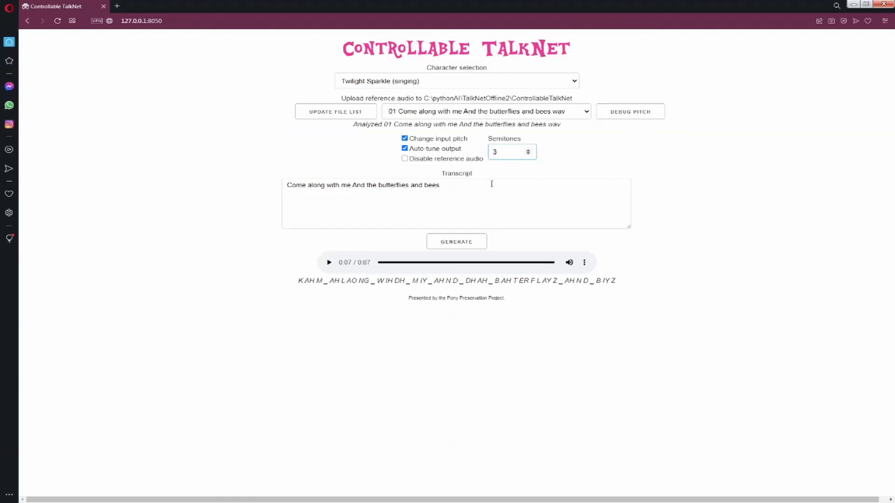
left_click(455, 241)
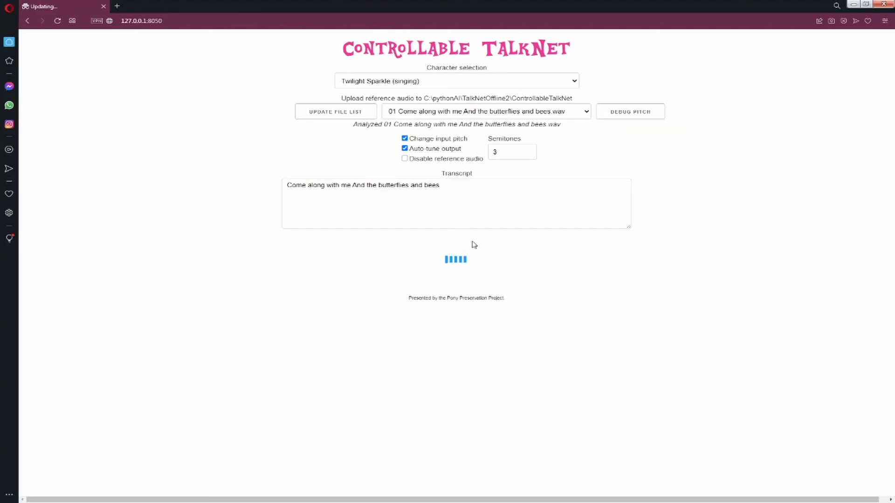
left_click(456, 241)
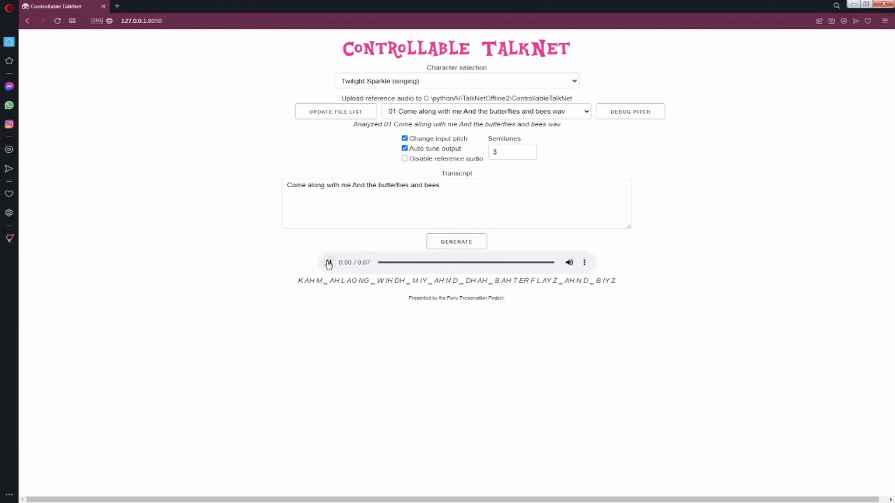
left_click(328, 262)
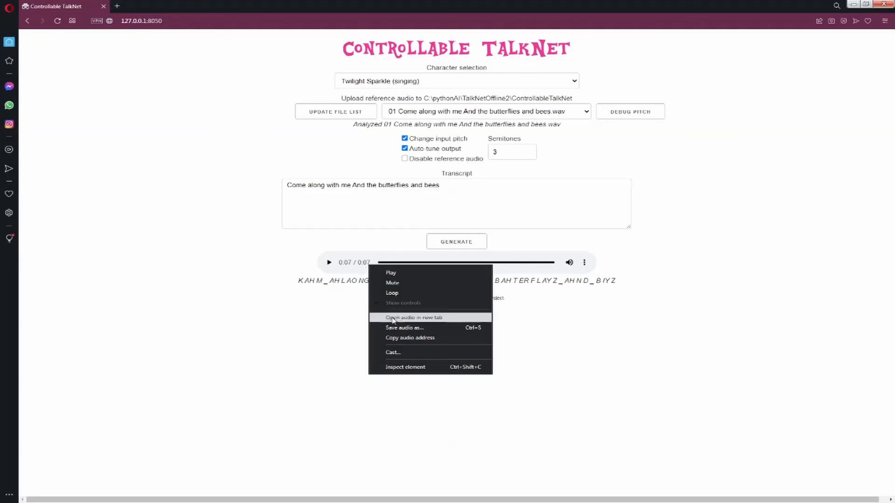
mouse_move(425, 327)
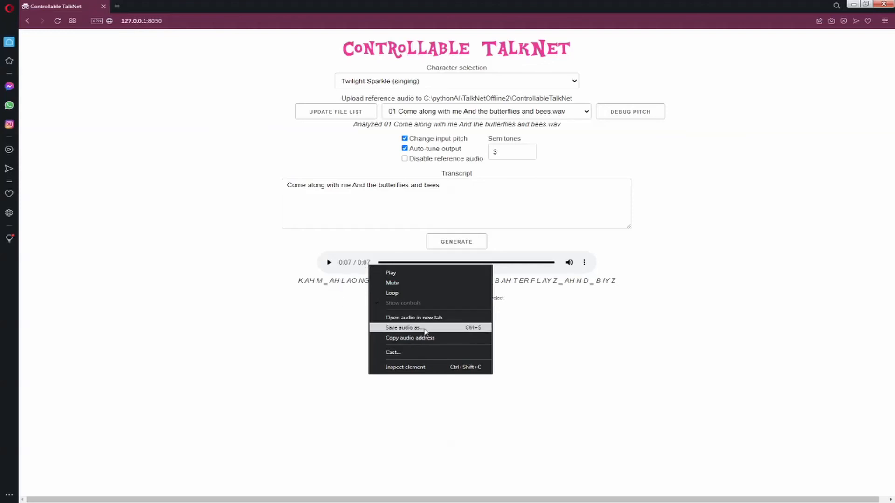
- Save the generated singing clip to disk via Save audio as
left_click(579, 338)
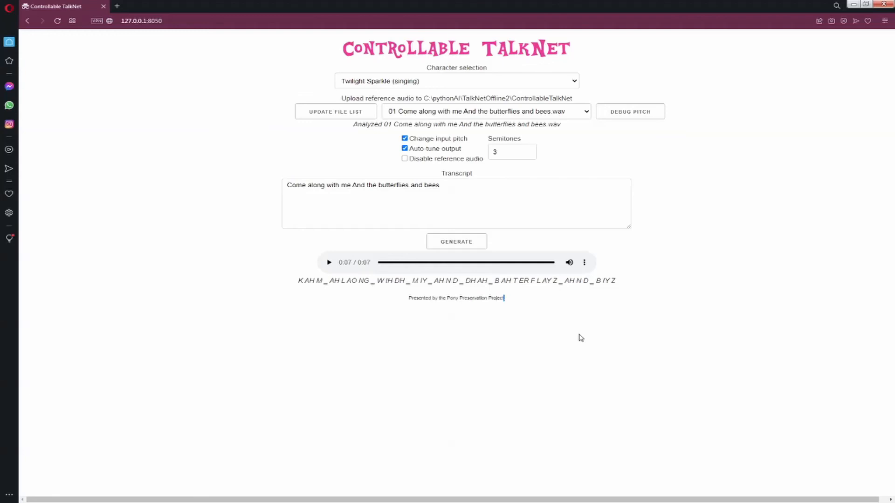
mouse_move(592, 339)
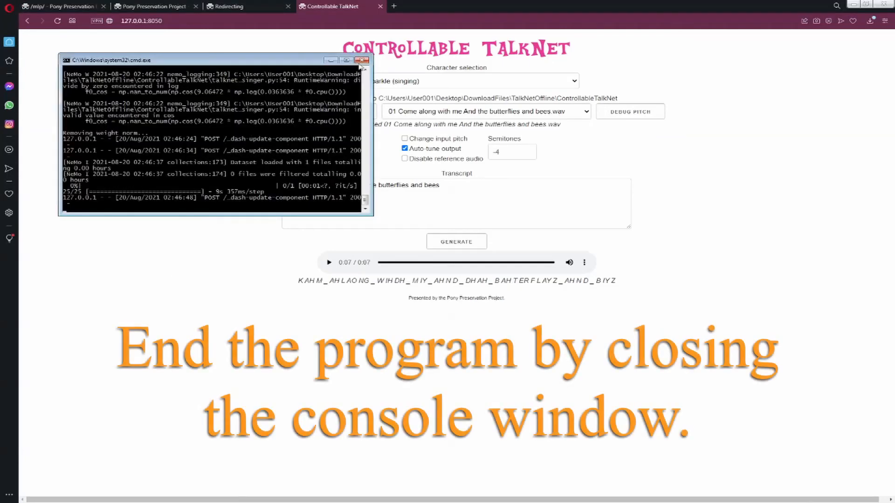
- Close the TalkNet console and reload the page to confirm the server is down
left_click(363, 59)
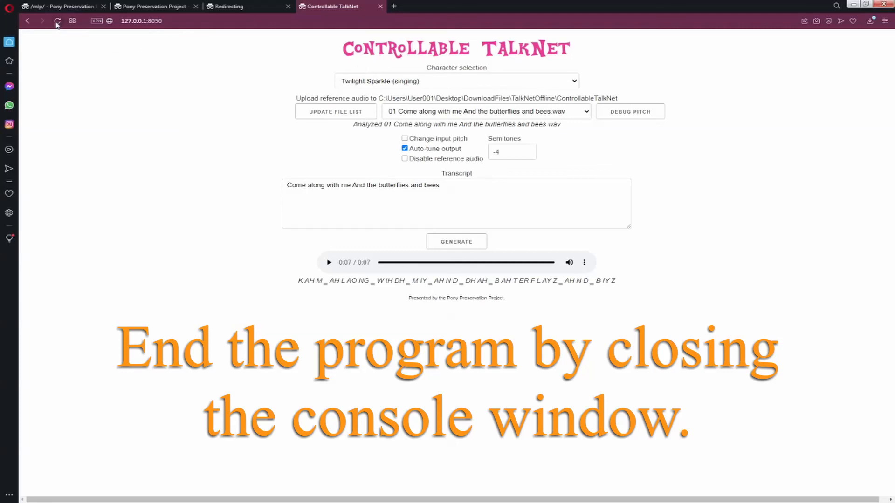
left_click(57, 20)
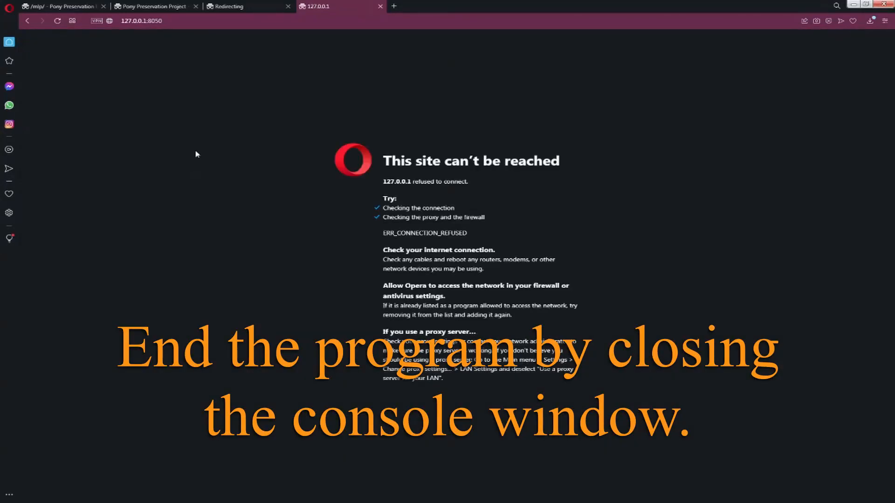